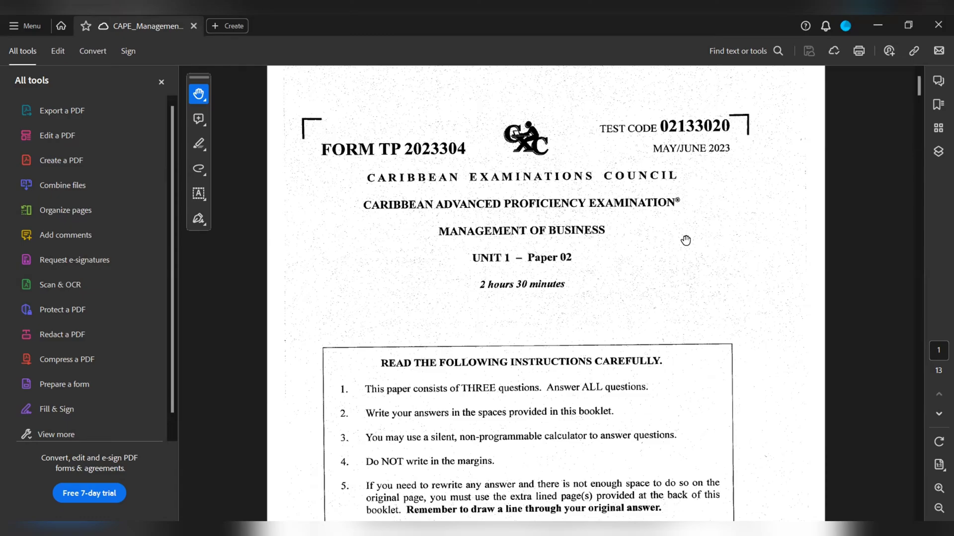
pyautogui.scroll(-3)
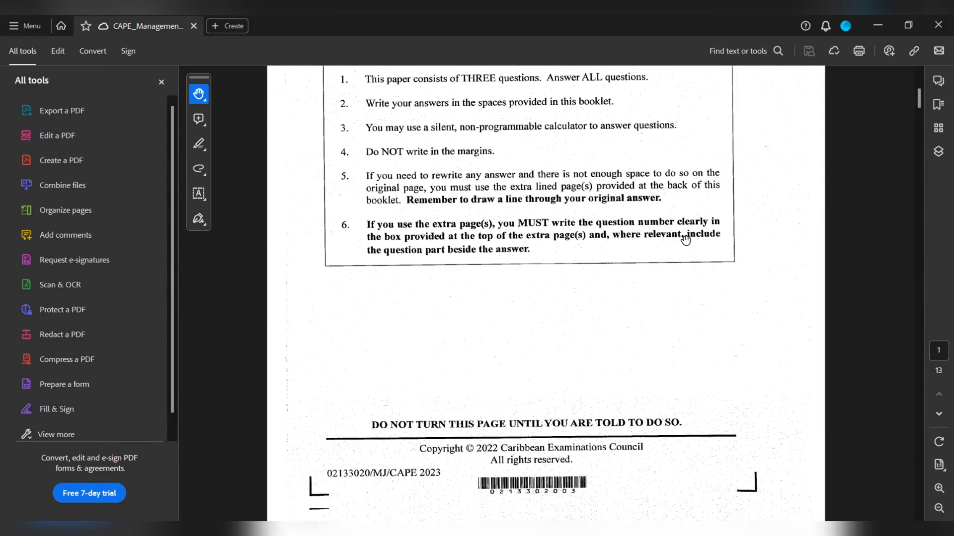
pyautogui.scroll(-3)
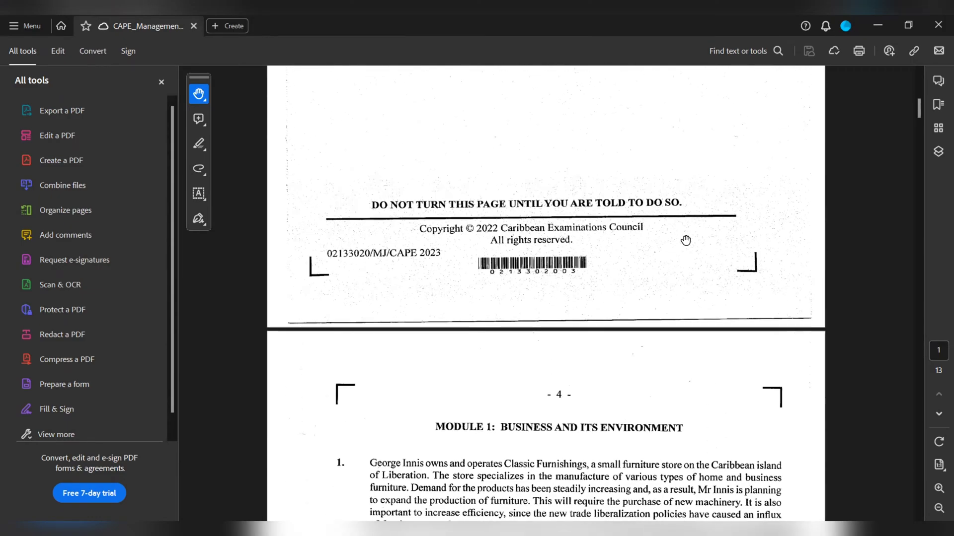
pyautogui.scroll(-3)
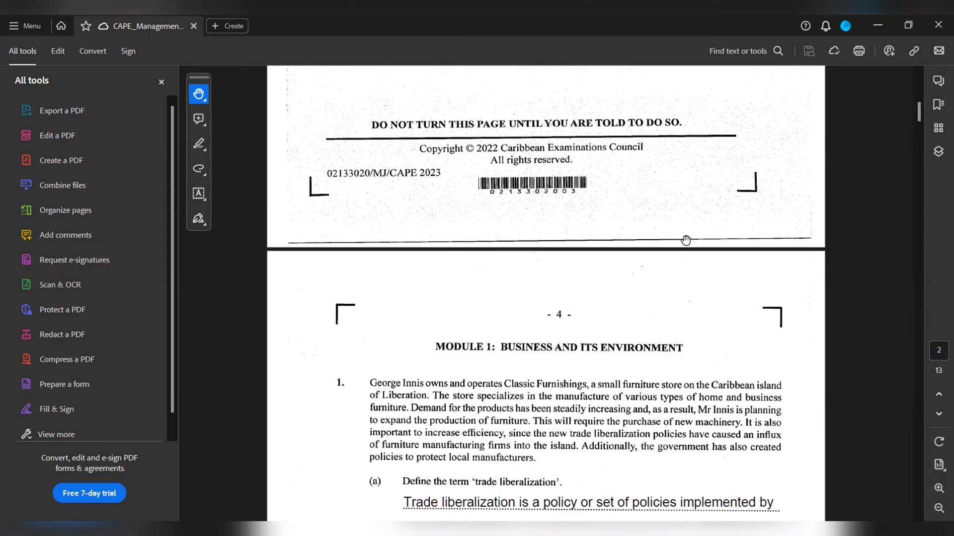
pyautogui.scroll(-3)
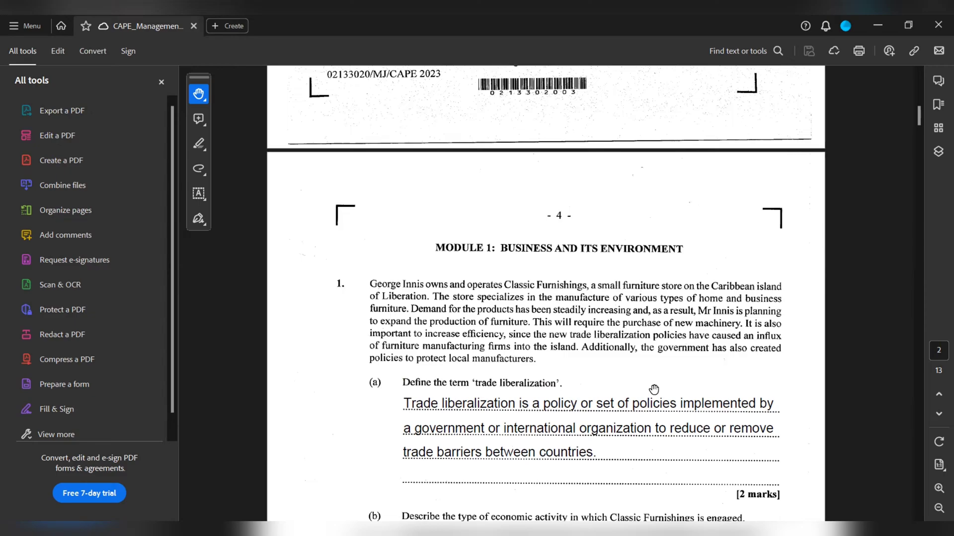
pyautogui.scroll(-3)
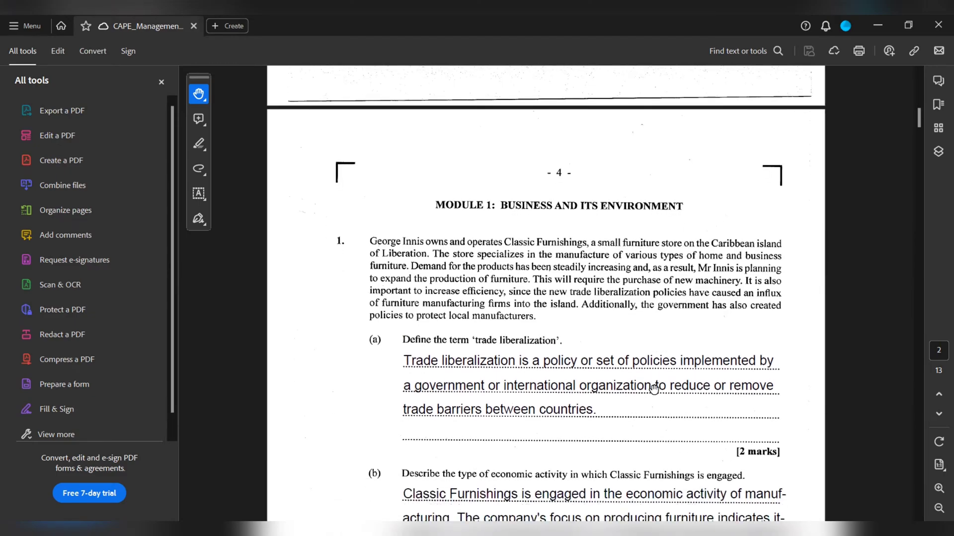
pyautogui.scroll(-3)
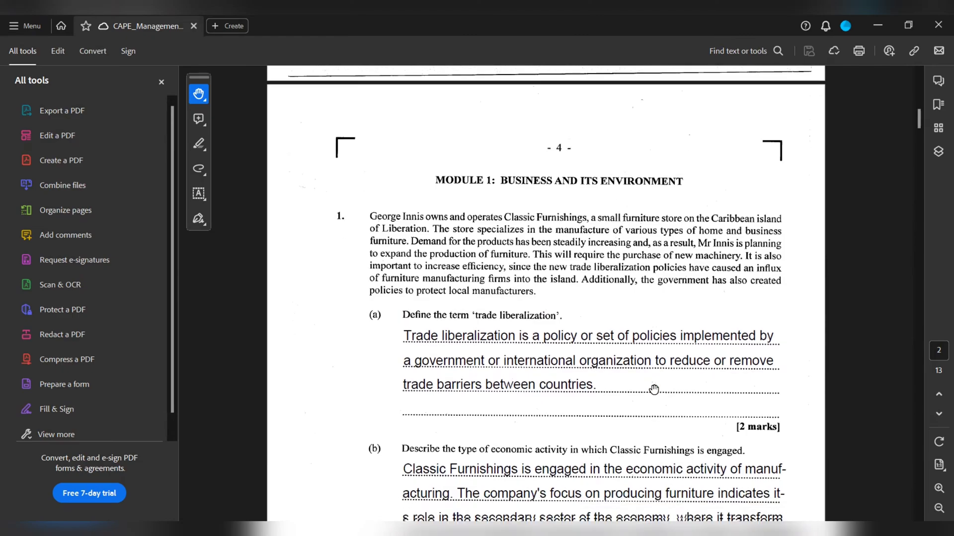
pyautogui.scroll(-3)
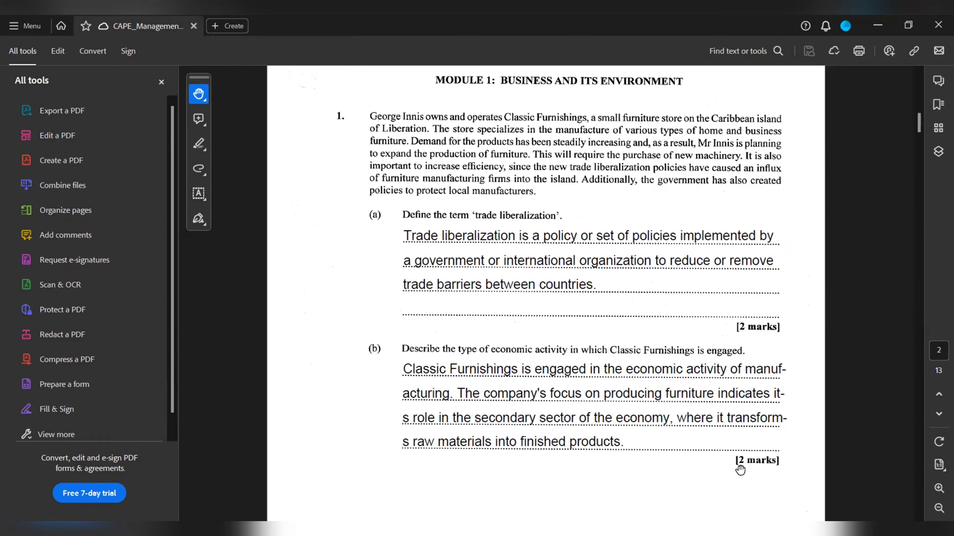
pyautogui.scroll(-3)
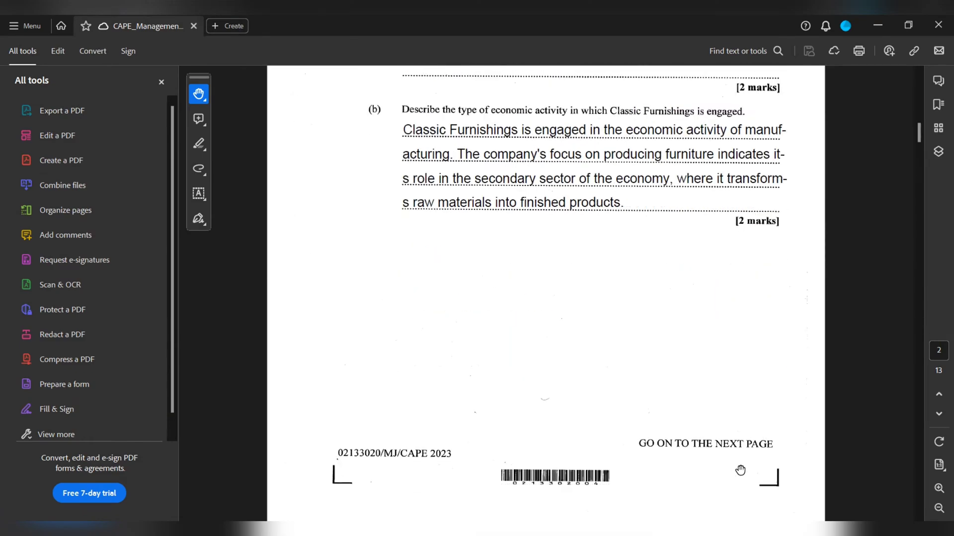
pyautogui.scroll(-3)
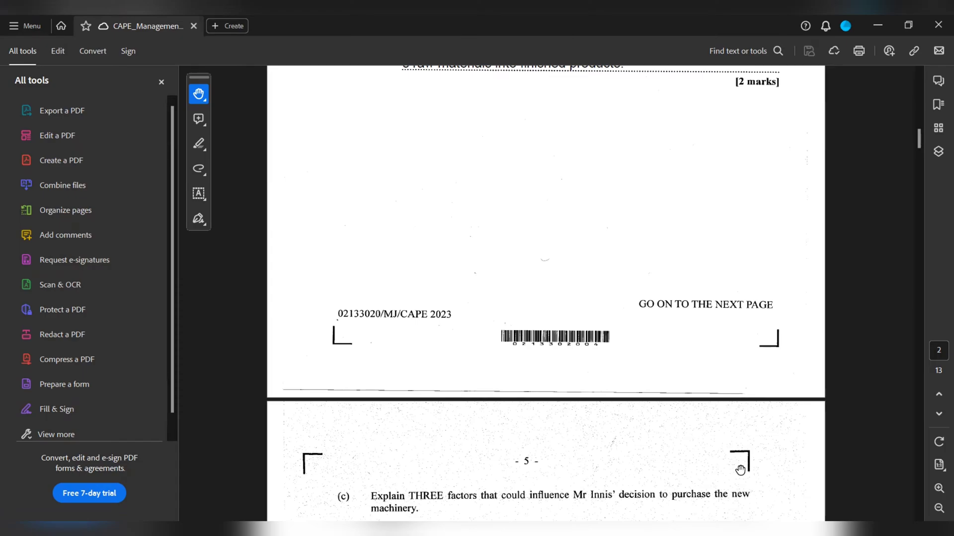
pyautogui.scroll(-3)
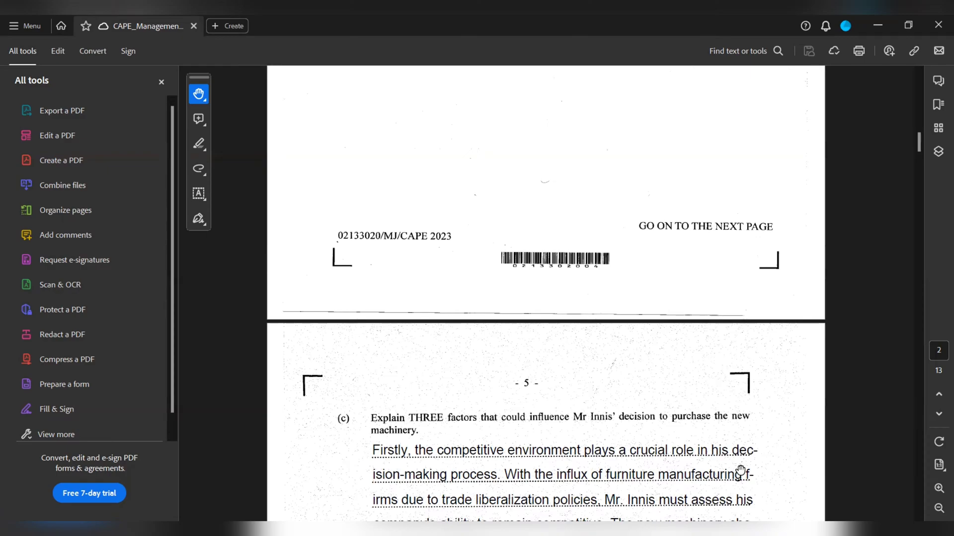
pyautogui.moveTo(772, 482)
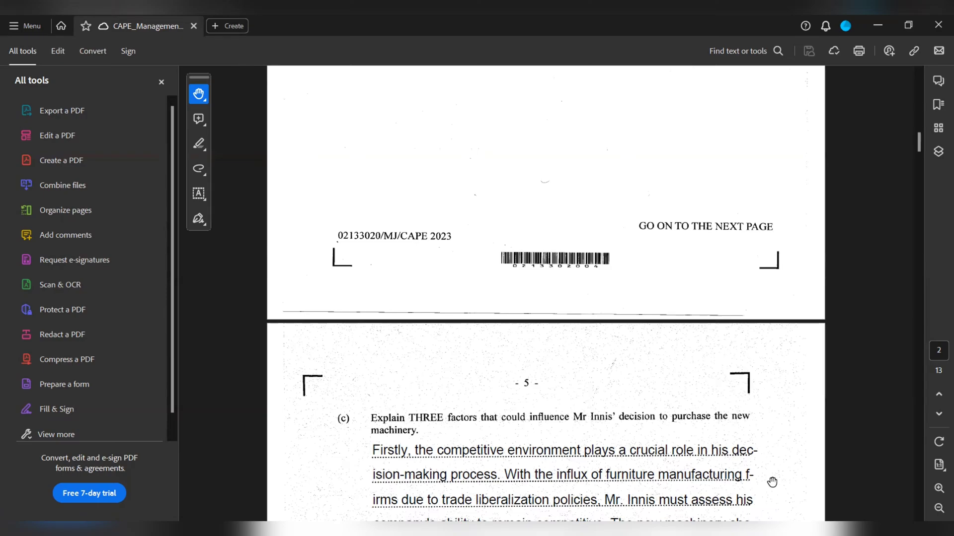
pyautogui.scroll(-3)
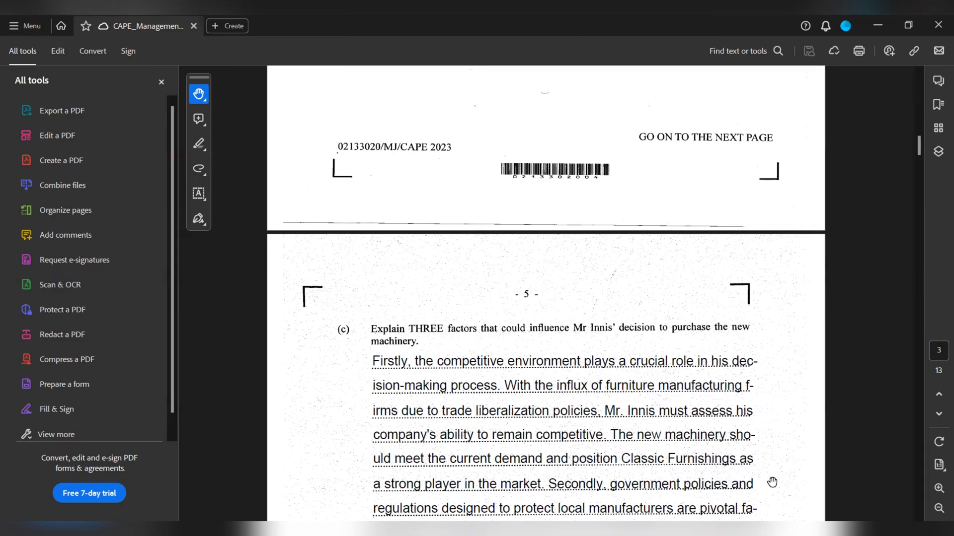
pyautogui.scroll(-3)
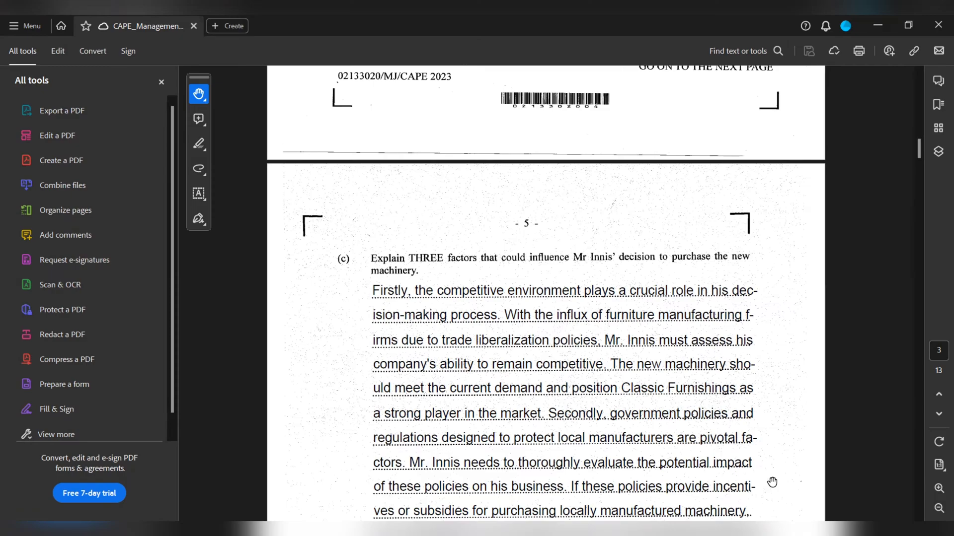
pyautogui.moveTo(764, 495)
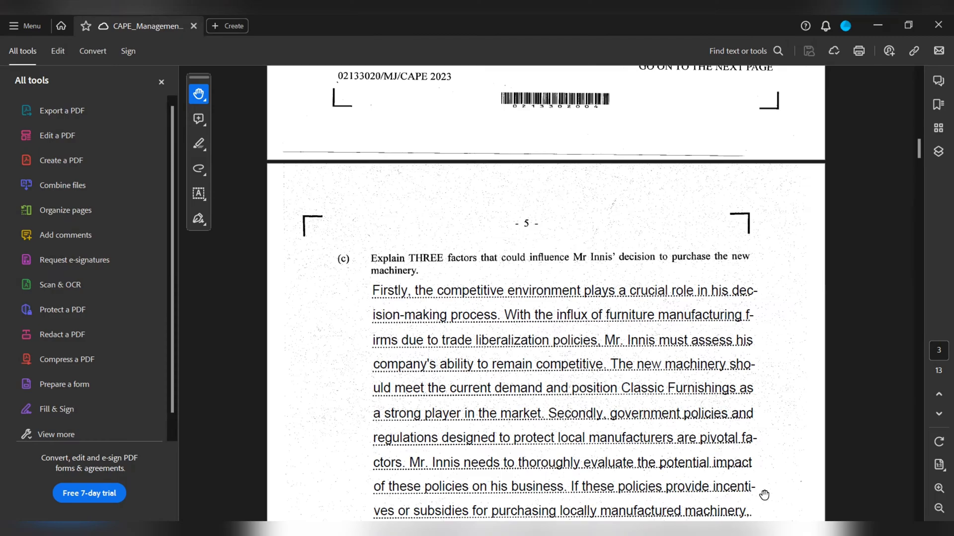
pyautogui.scroll(-3)
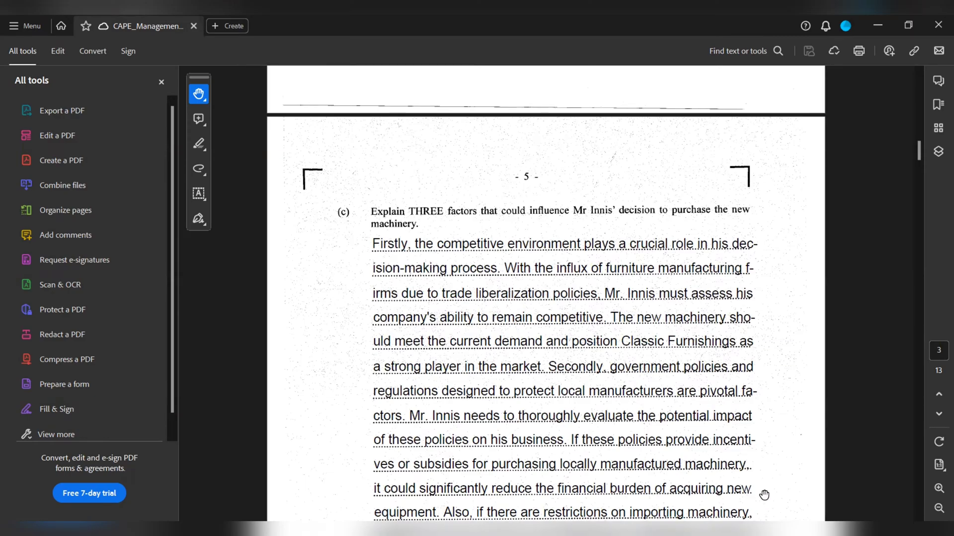
pyautogui.scroll(-3)
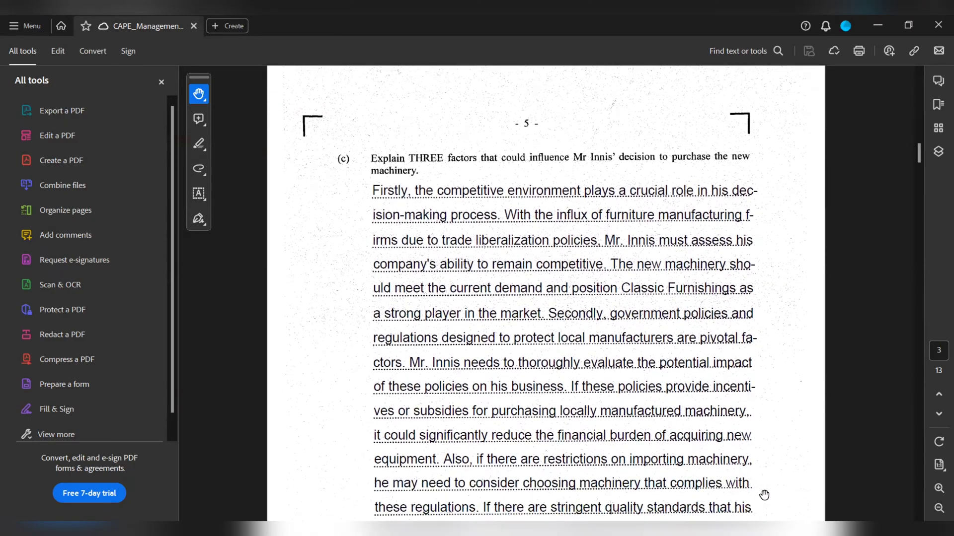
pyautogui.scroll(-3)
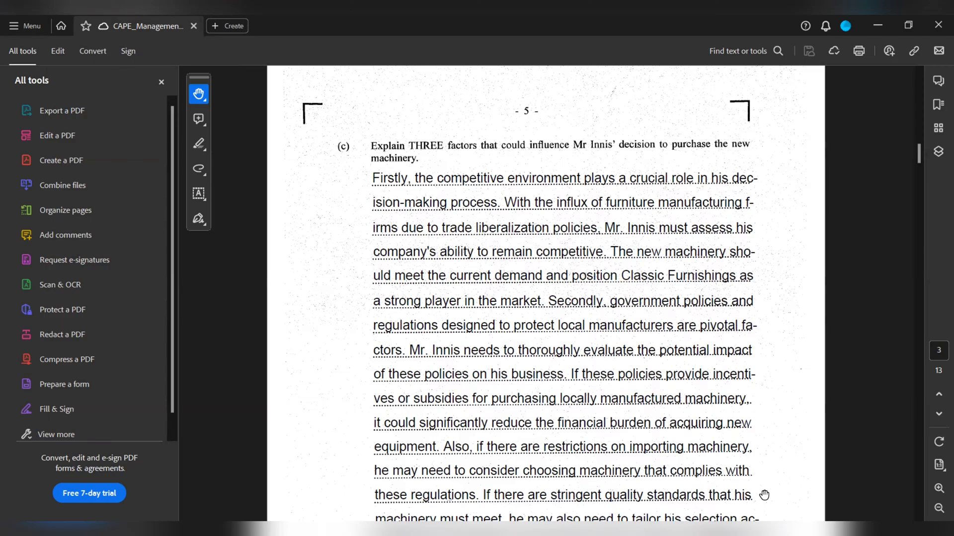
pyautogui.scroll(-3)
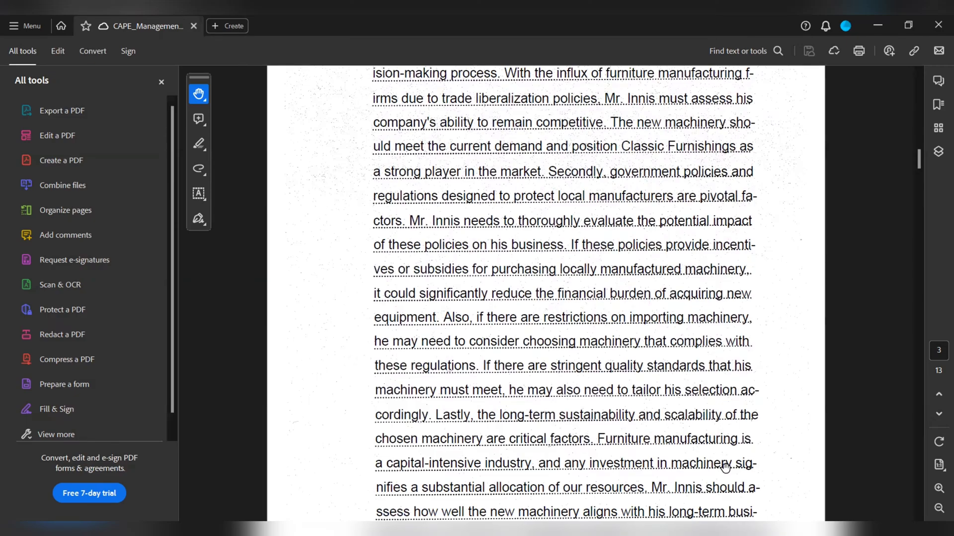
pyautogui.scroll(-3)
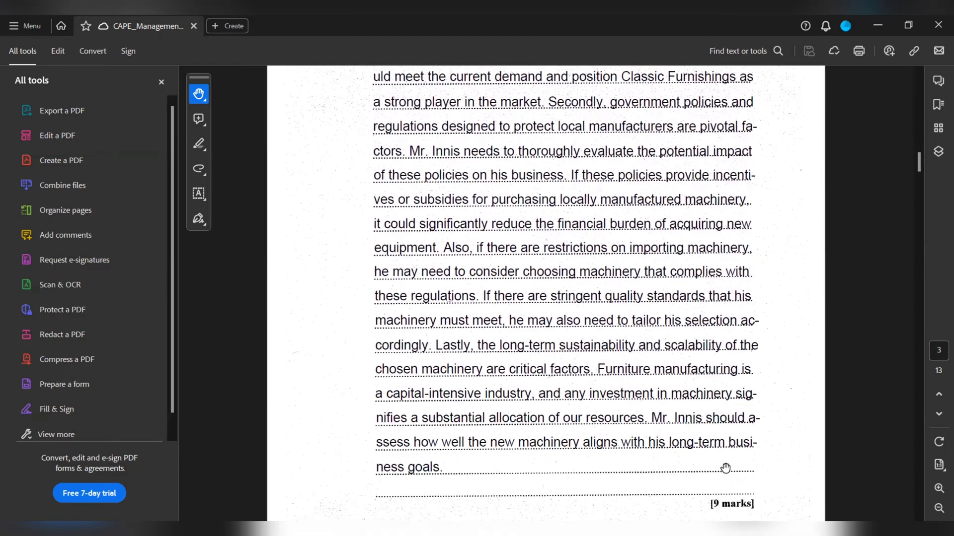
pyautogui.scroll(-3)
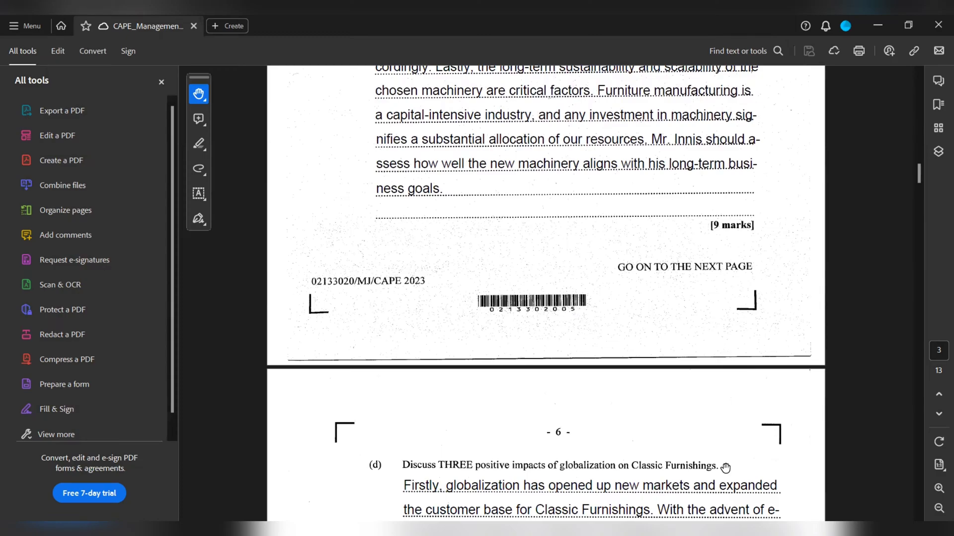
pyautogui.scroll(-3)
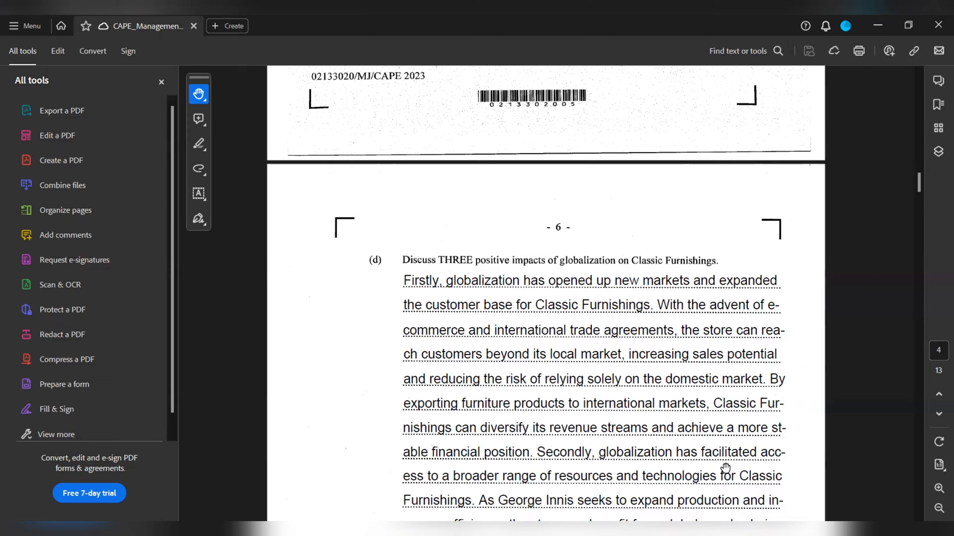
pyautogui.scroll(-3)
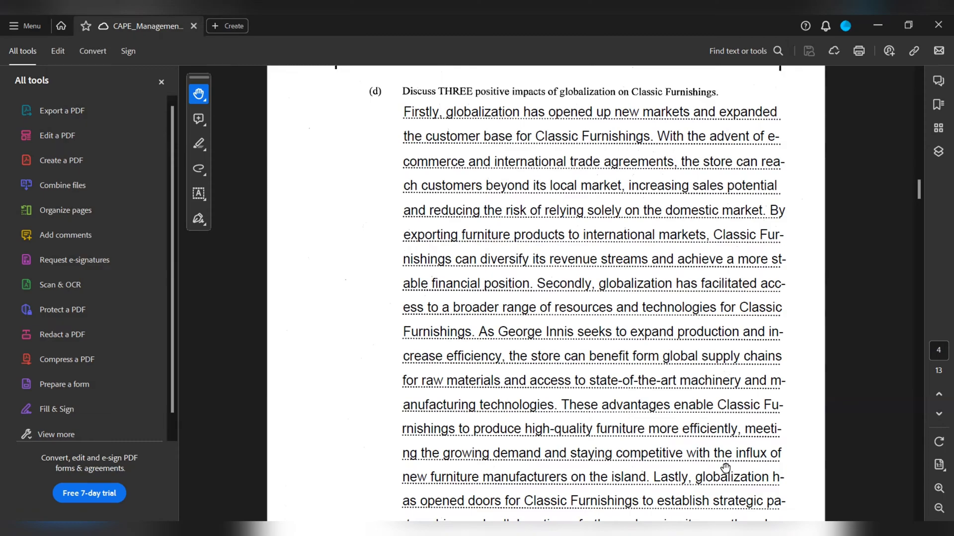
pyautogui.scroll(-3)
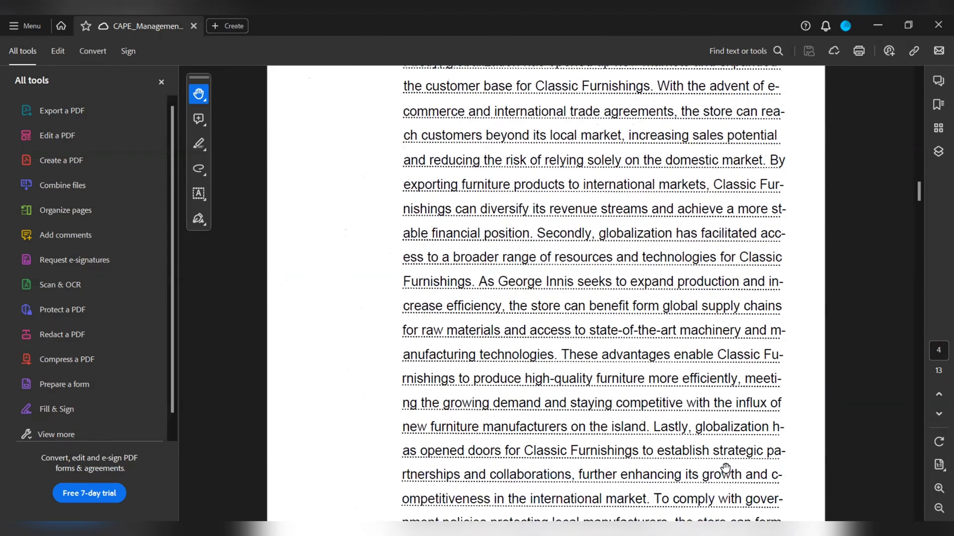
pyautogui.scroll(-3)
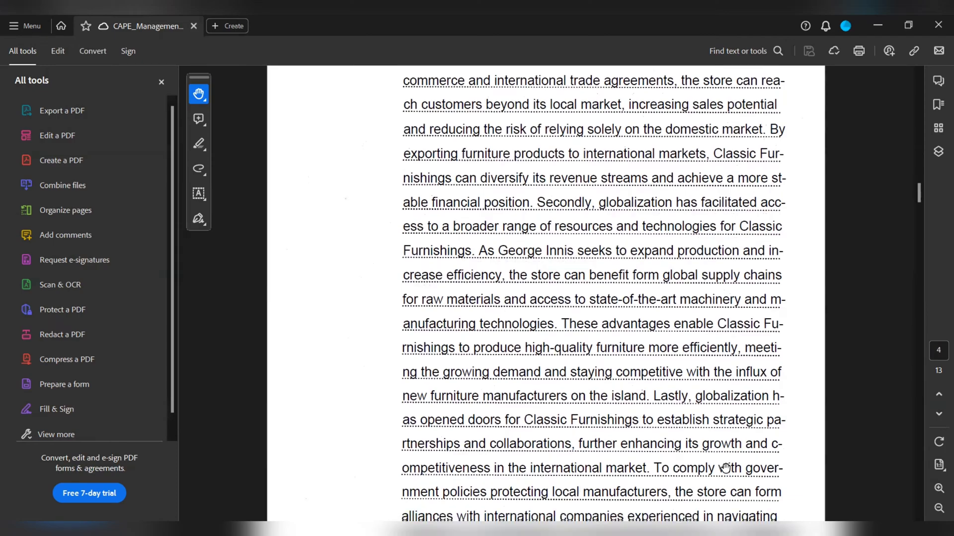
pyautogui.scroll(-3)
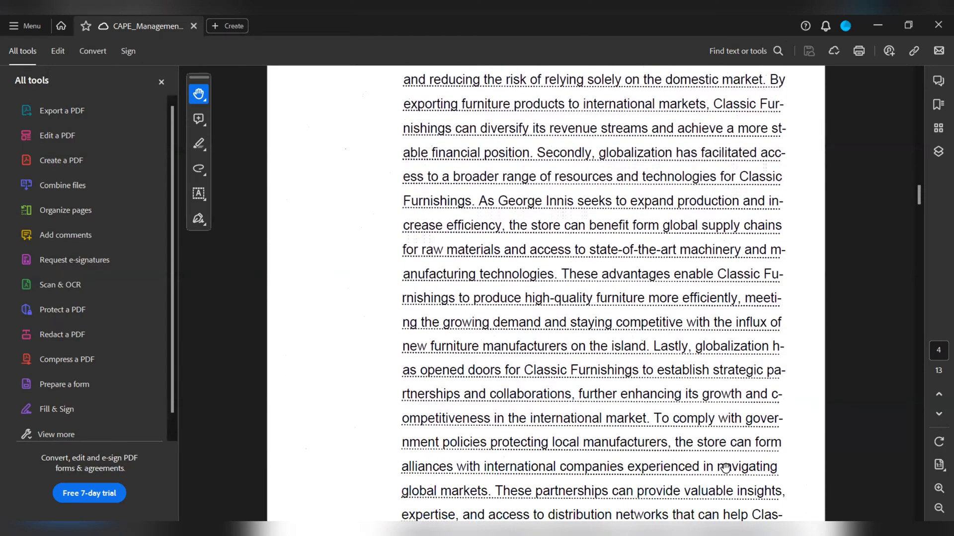
pyautogui.scroll(-3)
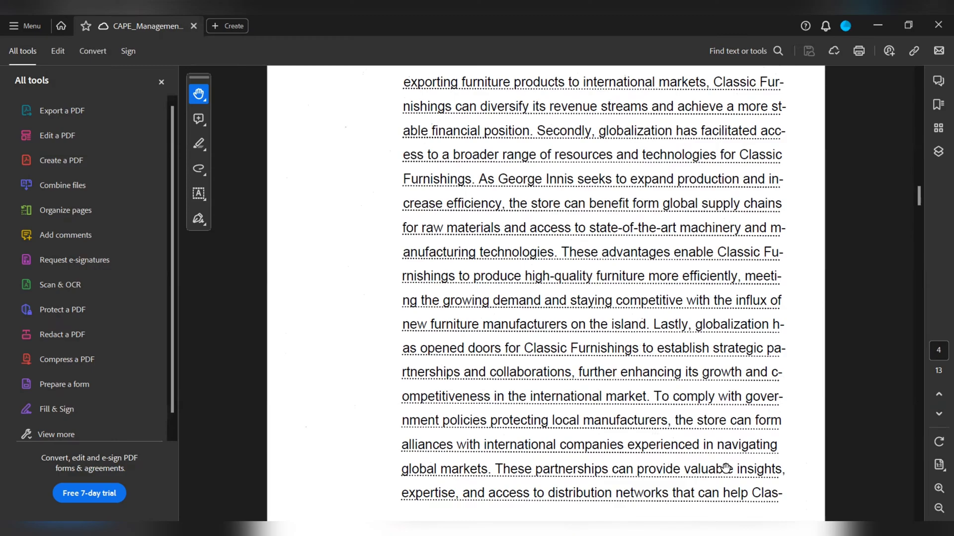
pyautogui.moveTo(757, 473)
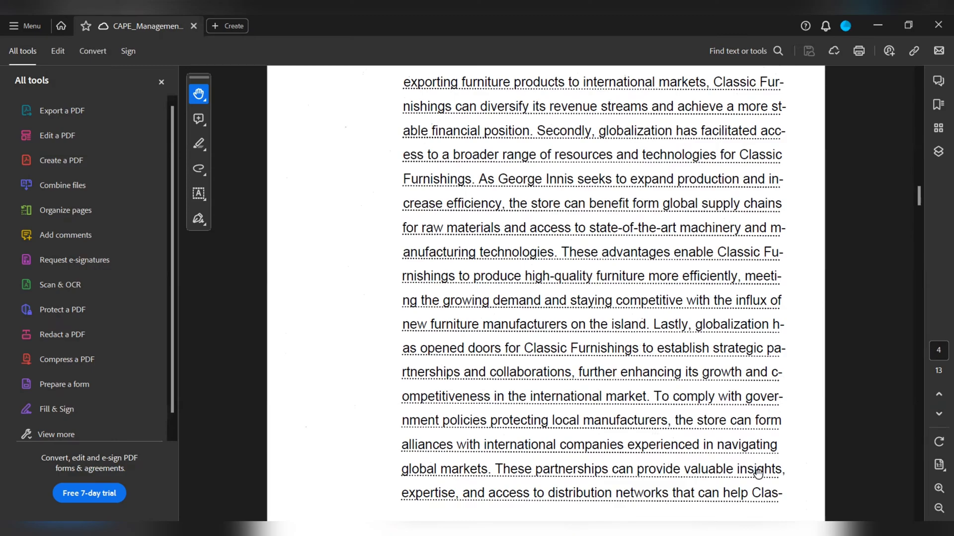
pyautogui.moveTo(794, 453)
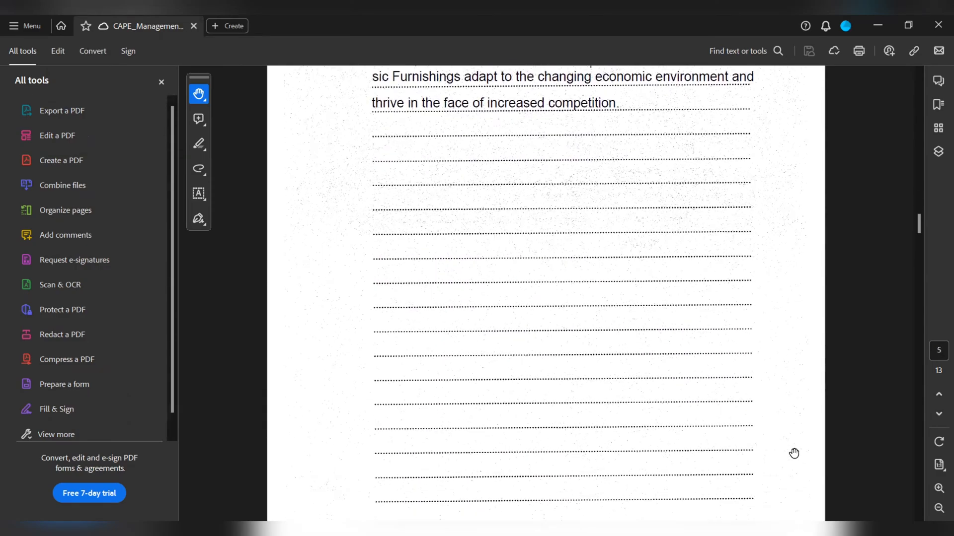
pyautogui.scroll(-3)
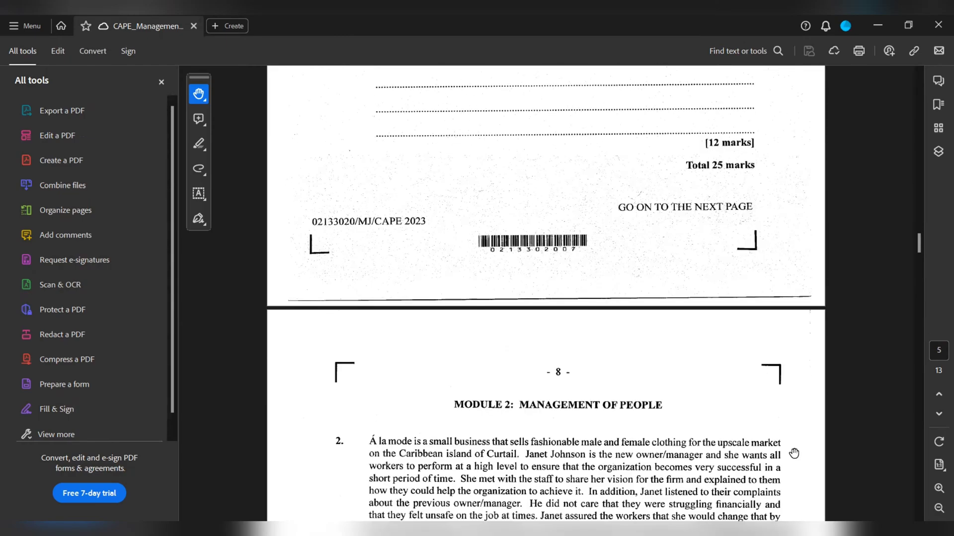
pyautogui.scroll(-3)
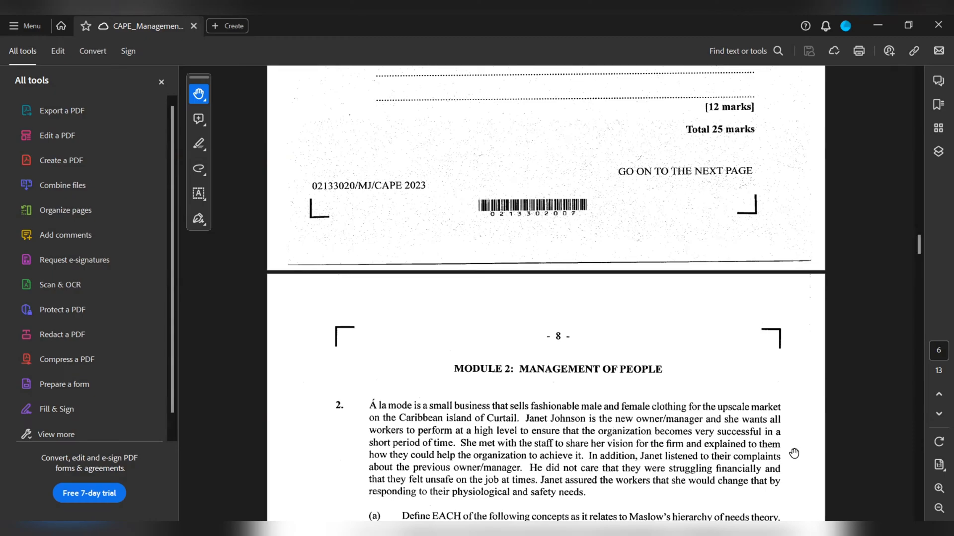
pyautogui.scroll(-3)
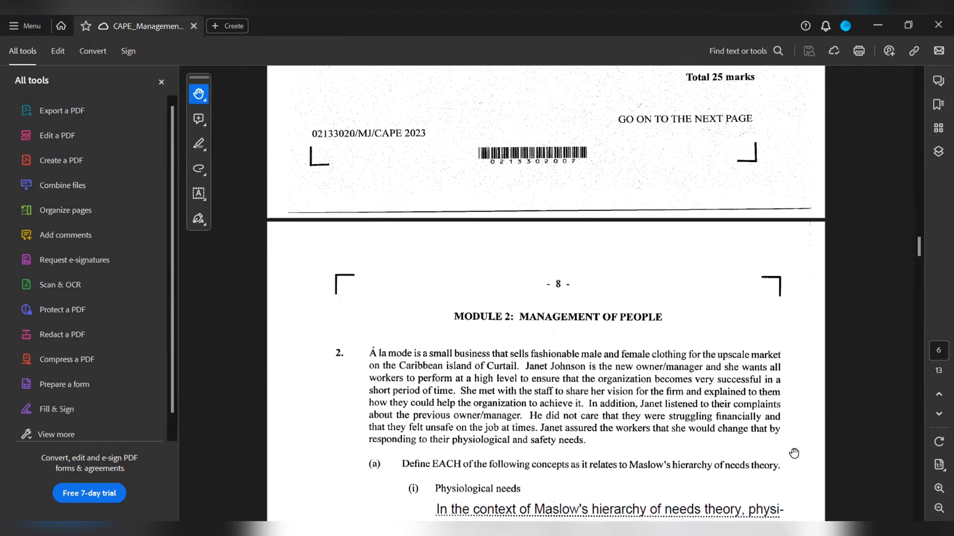
pyautogui.scroll(-3)
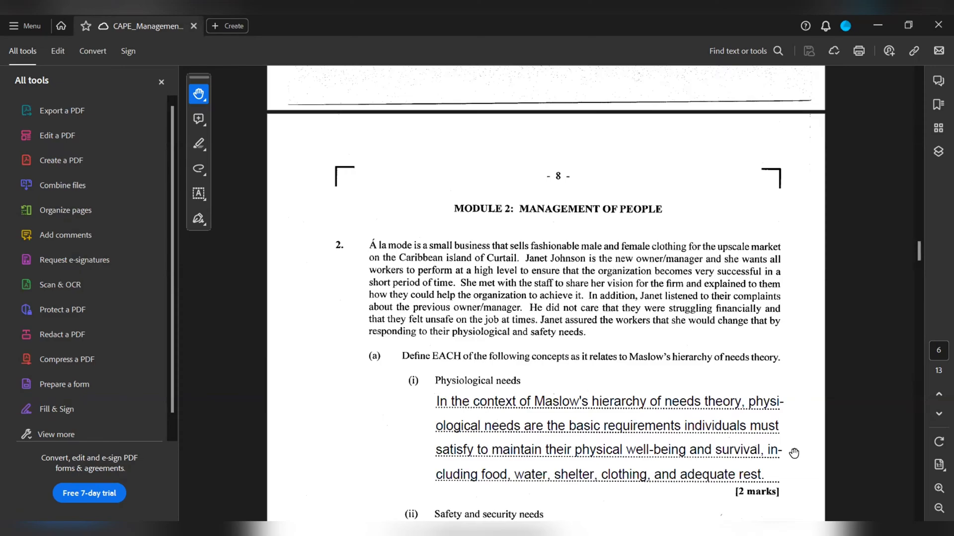
pyautogui.scroll(-3)
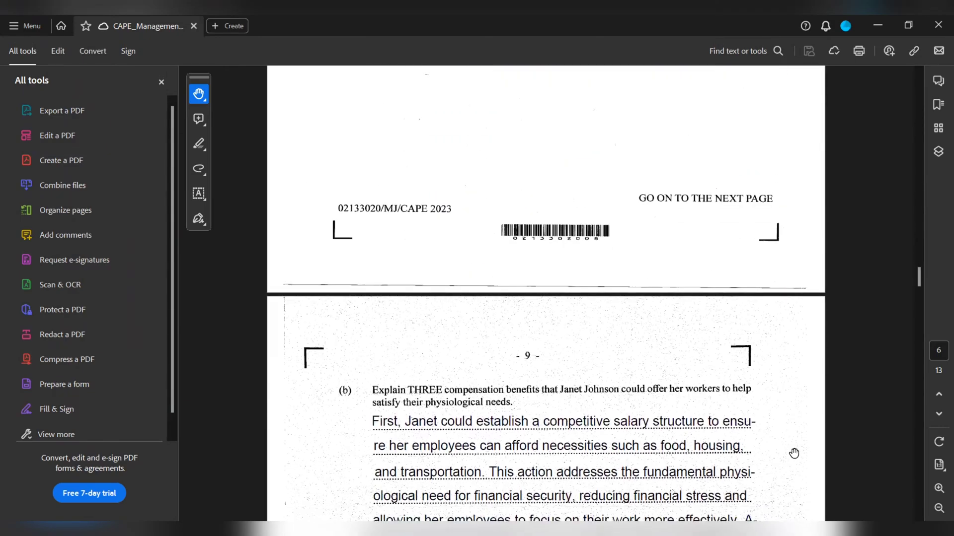
pyautogui.scroll(-3)
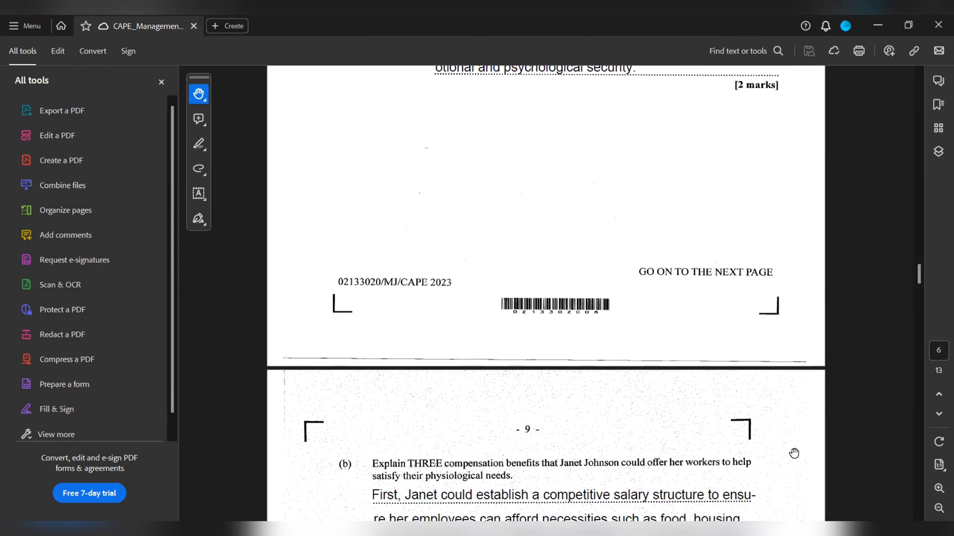
pyautogui.scroll(-3)
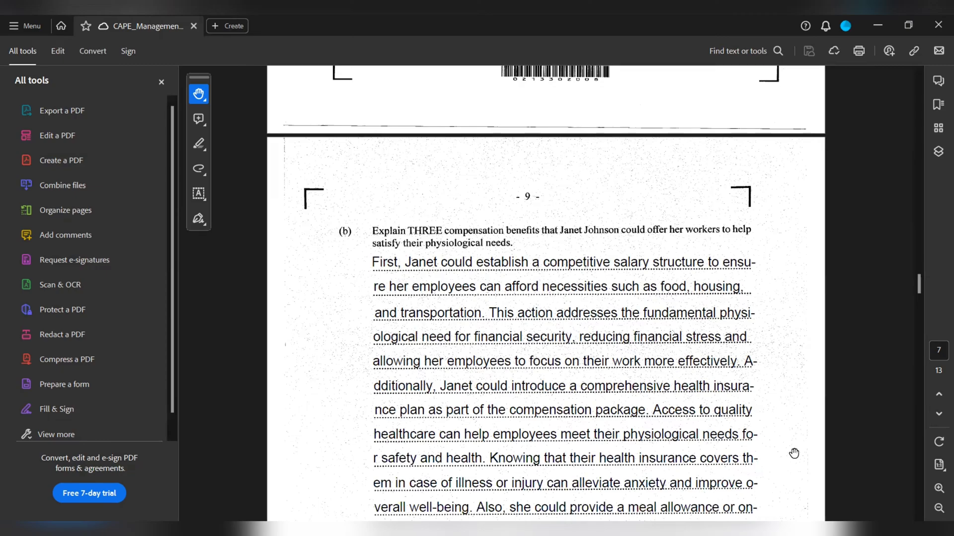
pyautogui.scroll(-3)
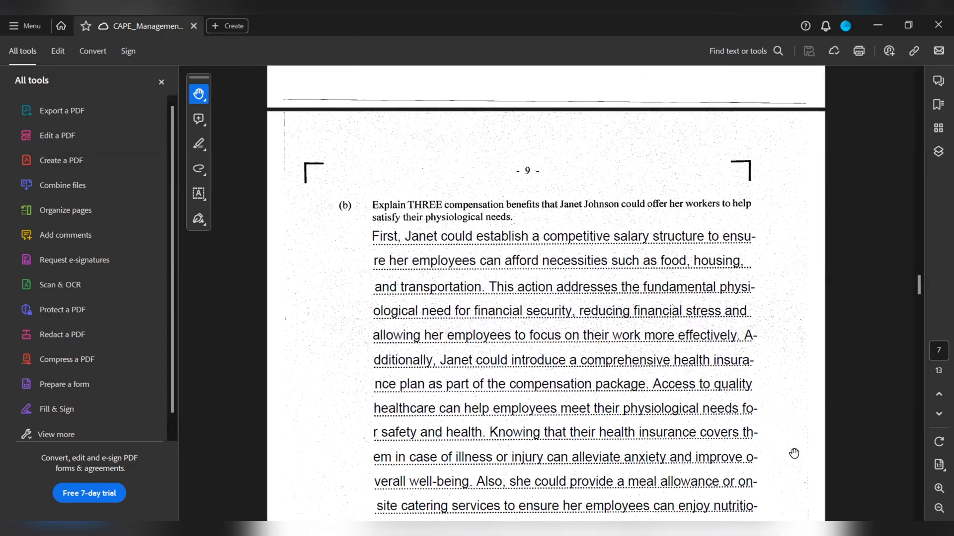
pyautogui.scroll(-3)
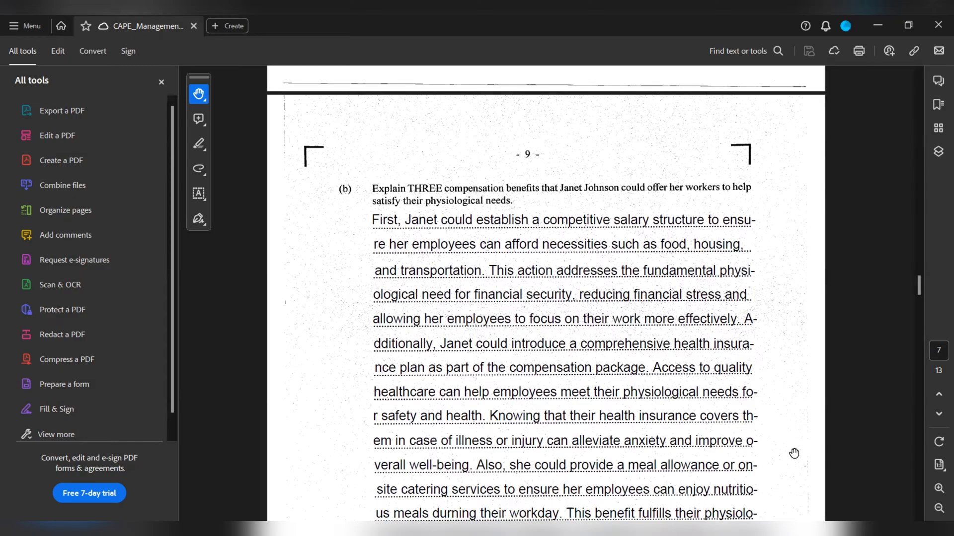
pyautogui.scroll(-3)
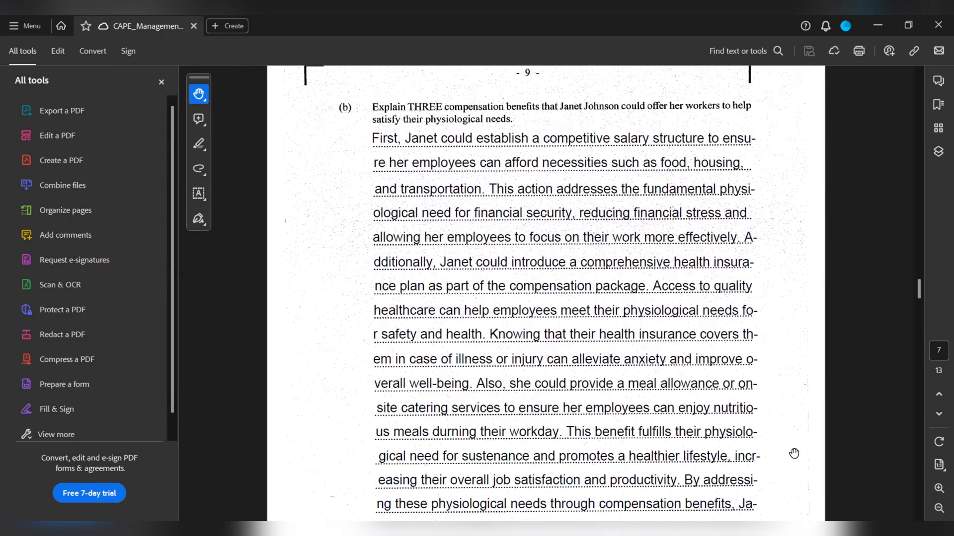
pyautogui.scroll(-3)
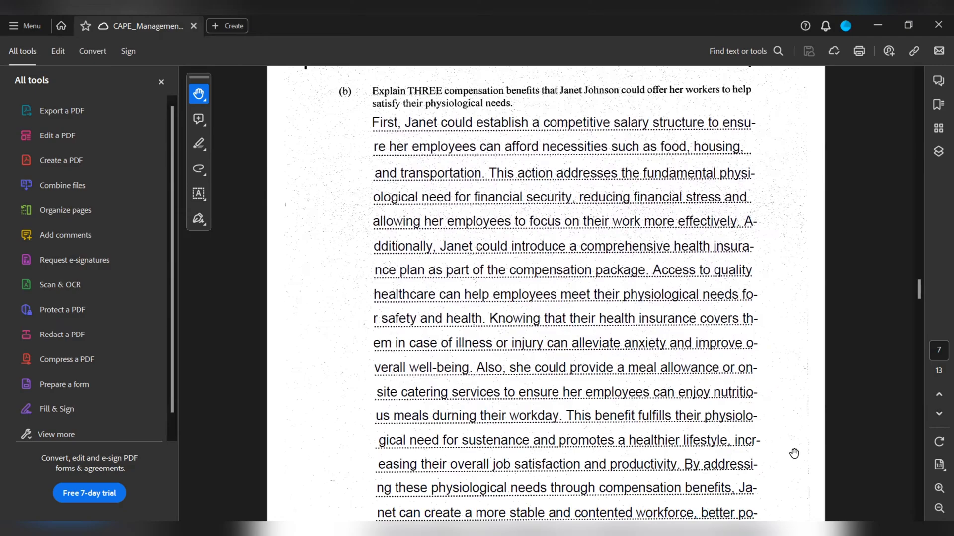
pyautogui.scroll(-3)
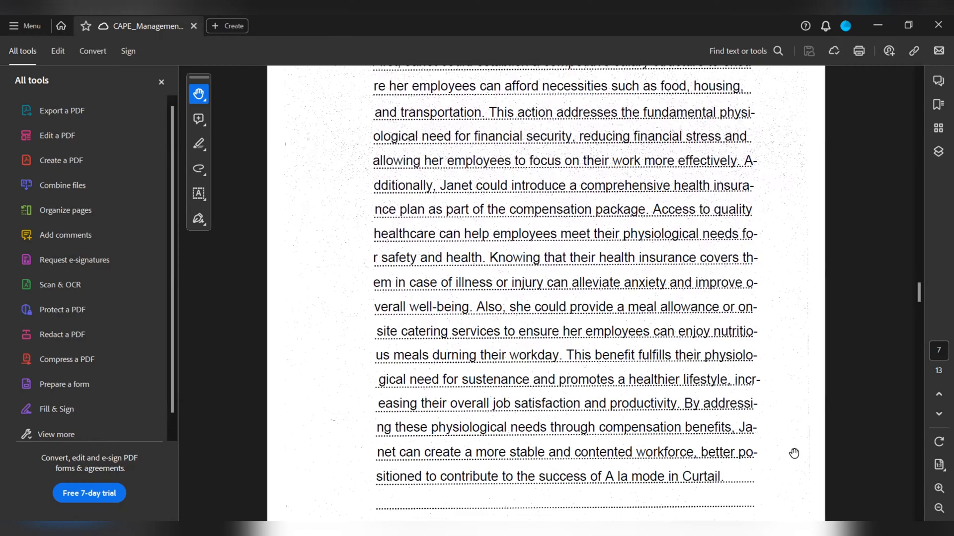
pyautogui.scroll(-3)
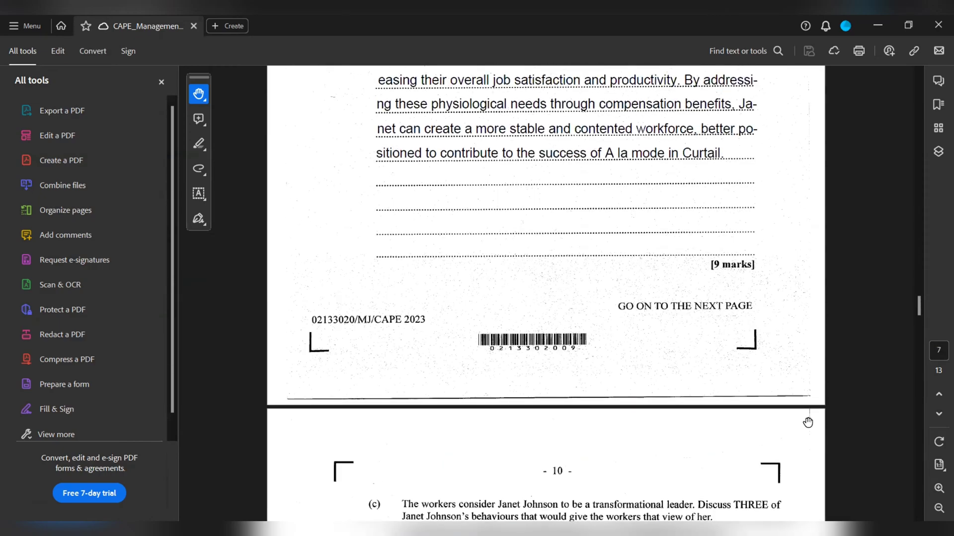
pyautogui.scroll(-3)
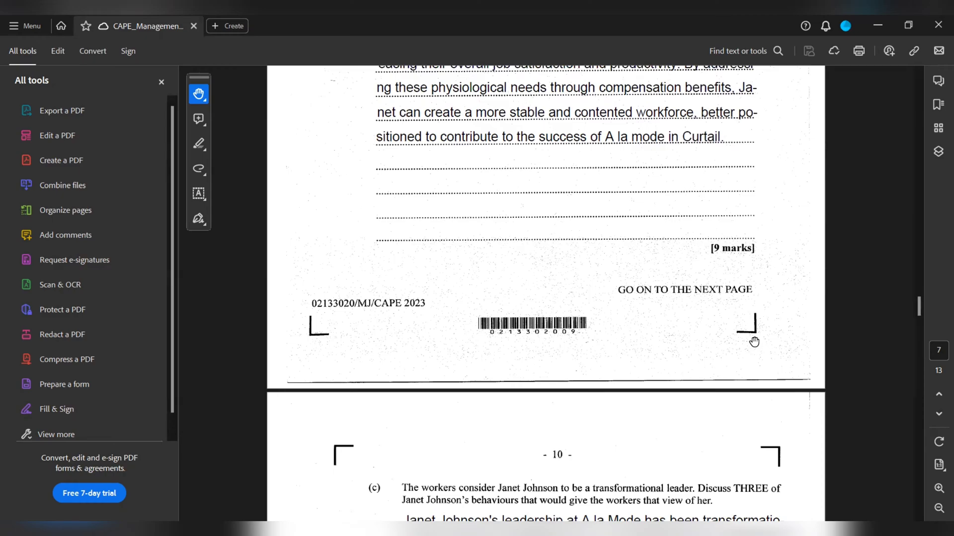
pyautogui.scroll(-3)
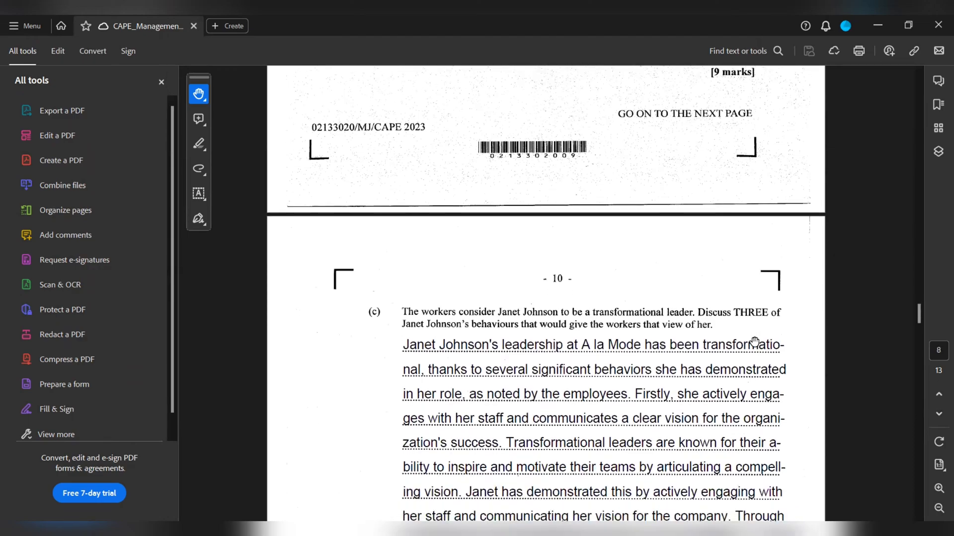
pyautogui.moveTo(778, 377)
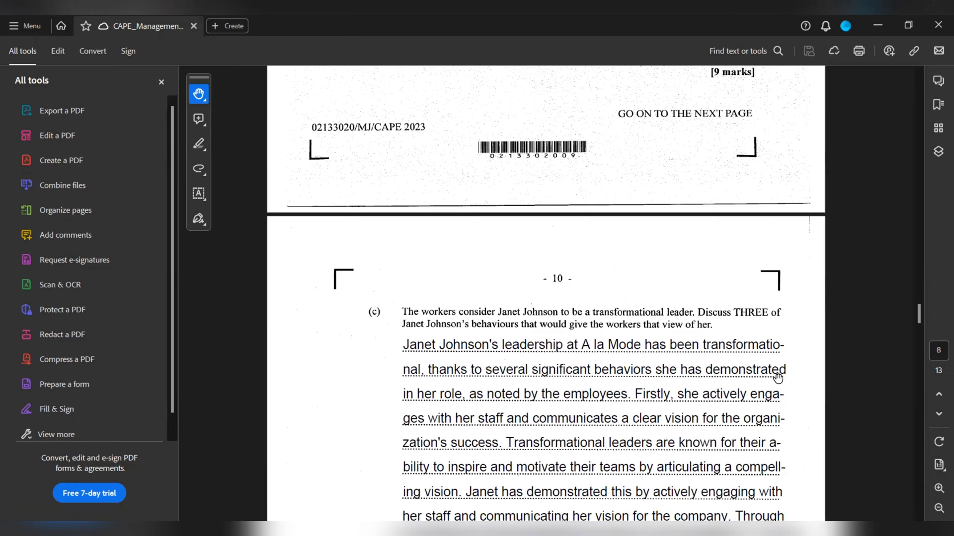
pyautogui.moveTo(723, 444)
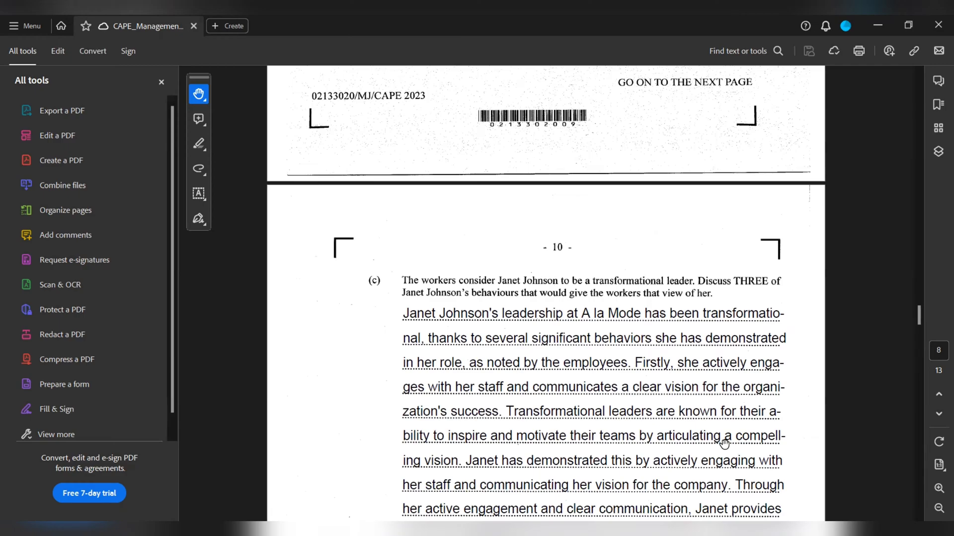
pyautogui.scroll(-3)
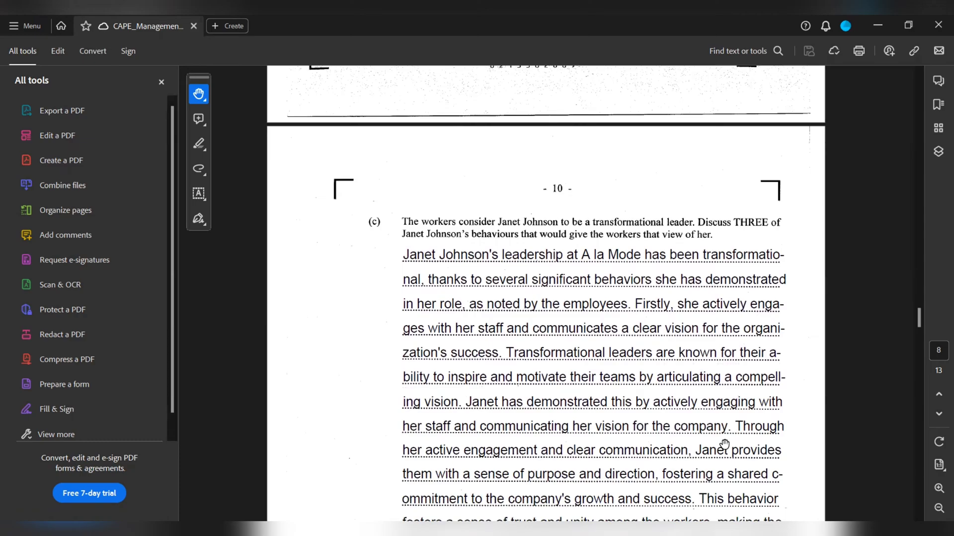
pyautogui.scroll(-3)
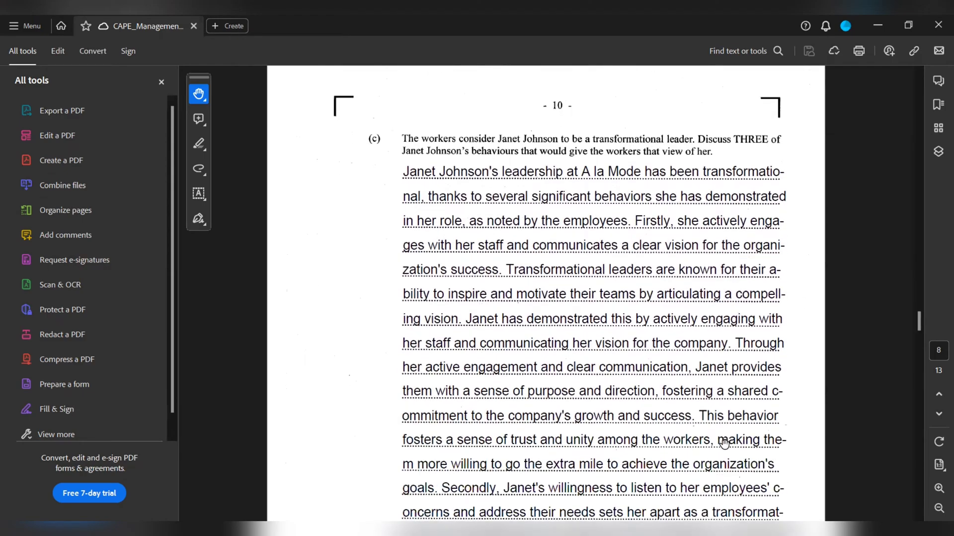
pyautogui.scroll(-3)
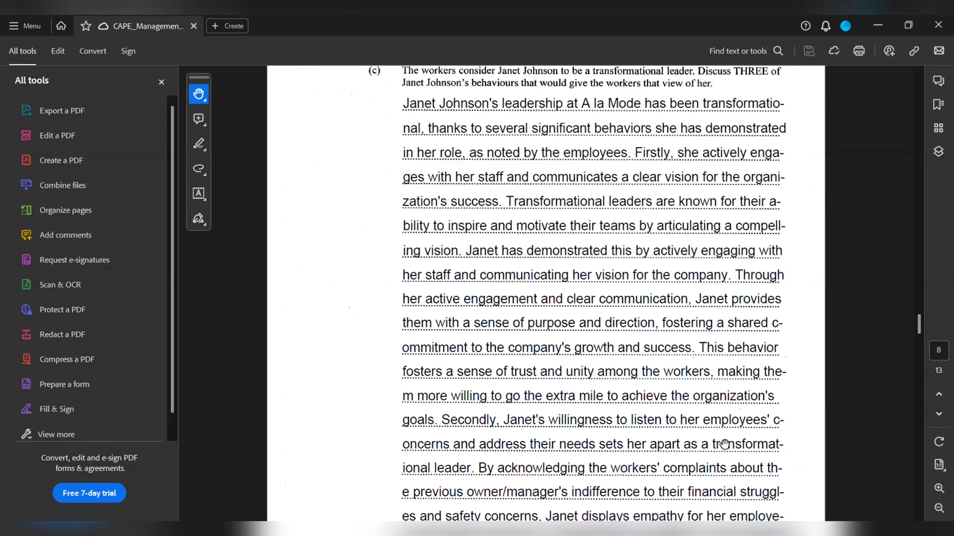
pyautogui.scroll(-3)
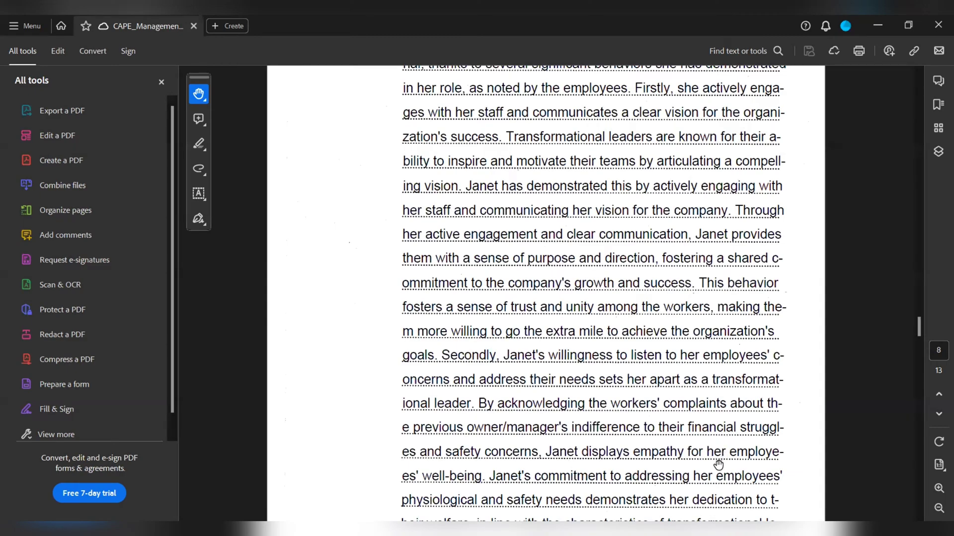
pyautogui.scroll(-3)
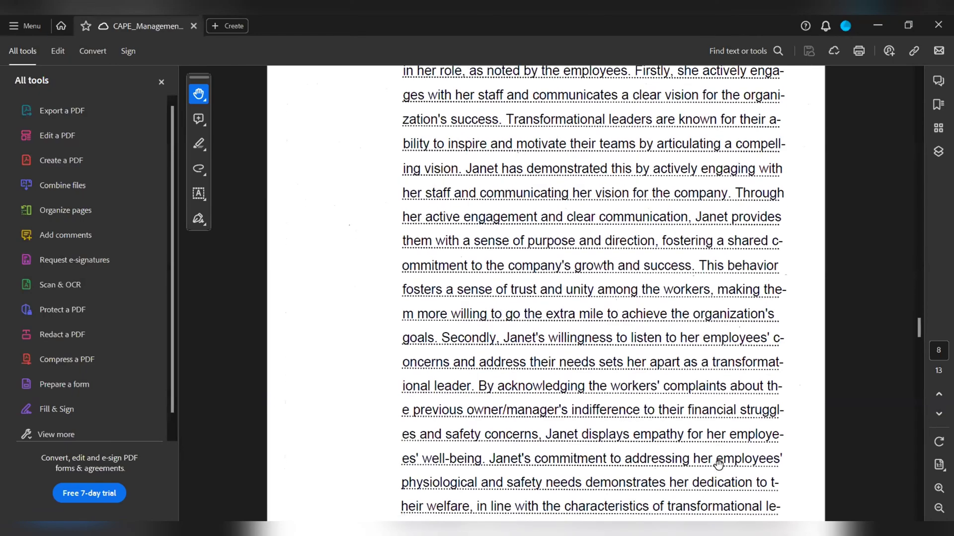
pyautogui.scroll(-3)
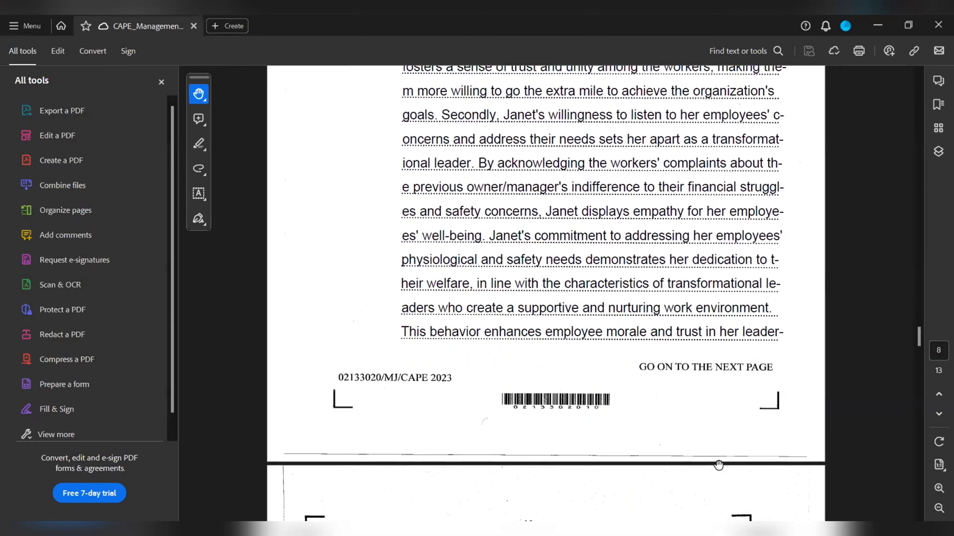
pyautogui.scroll(-3)
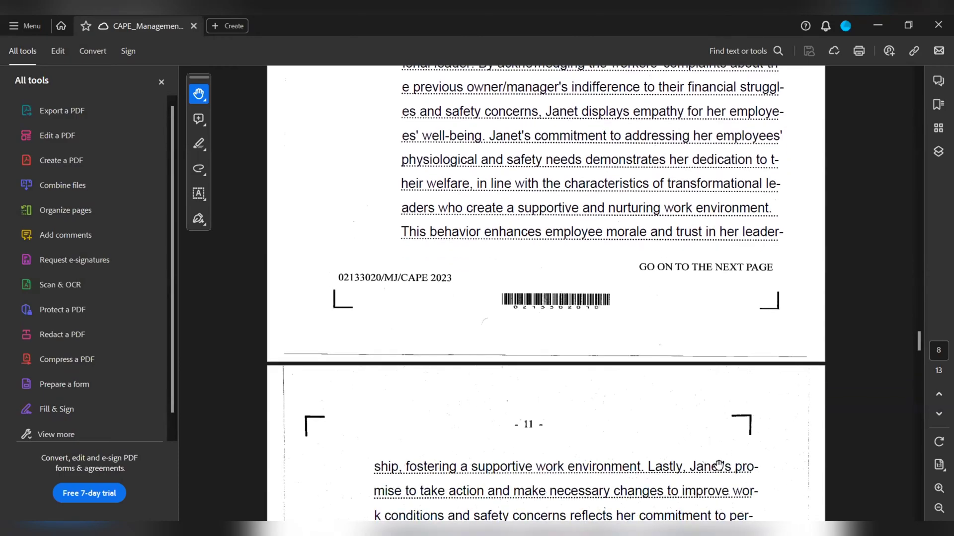
pyautogui.scroll(-3)
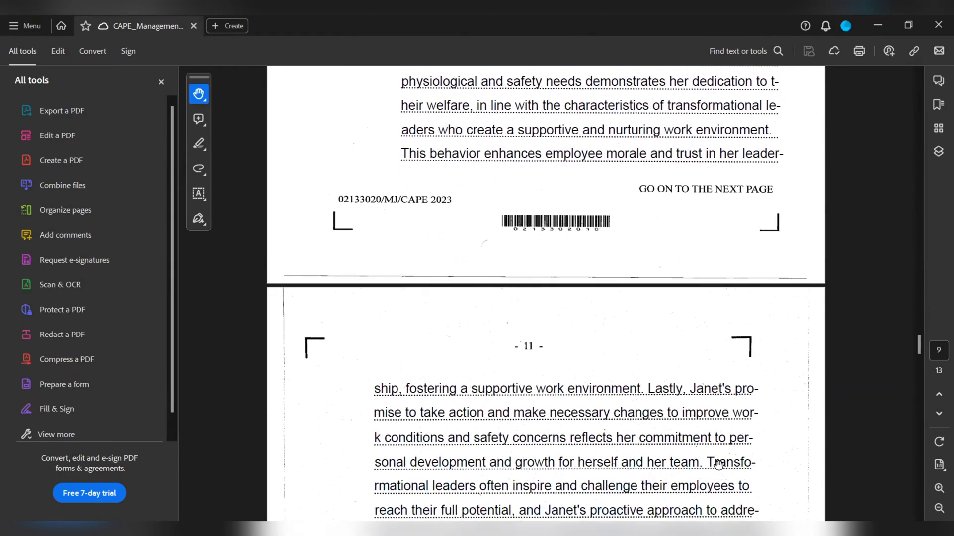
pyautogui.scroll(-3)
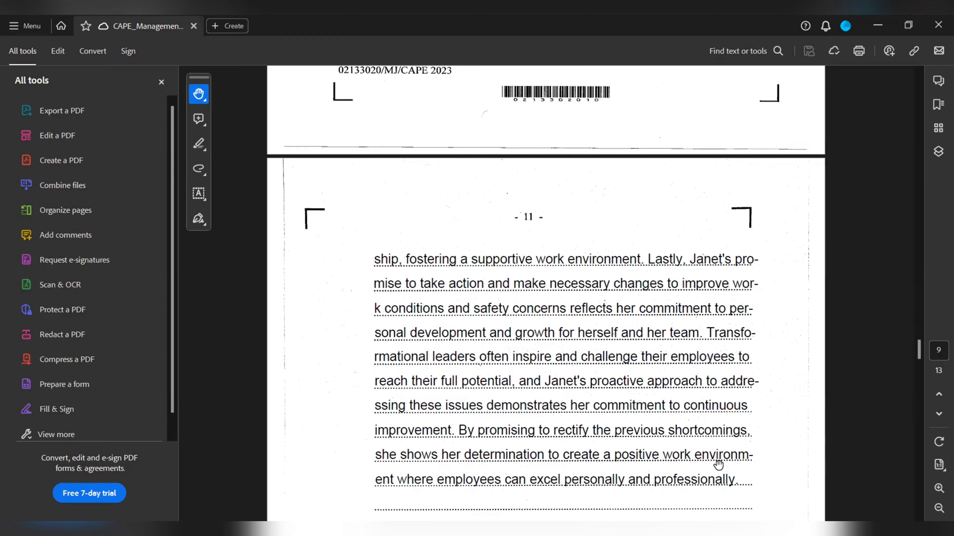
pyautogui.scroll(-3)
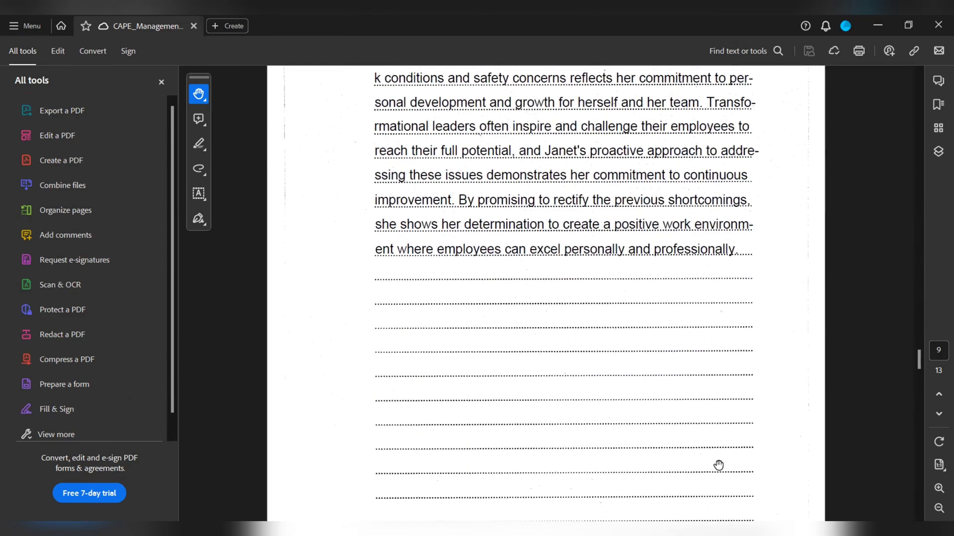
pyautogui.scroll(-3)
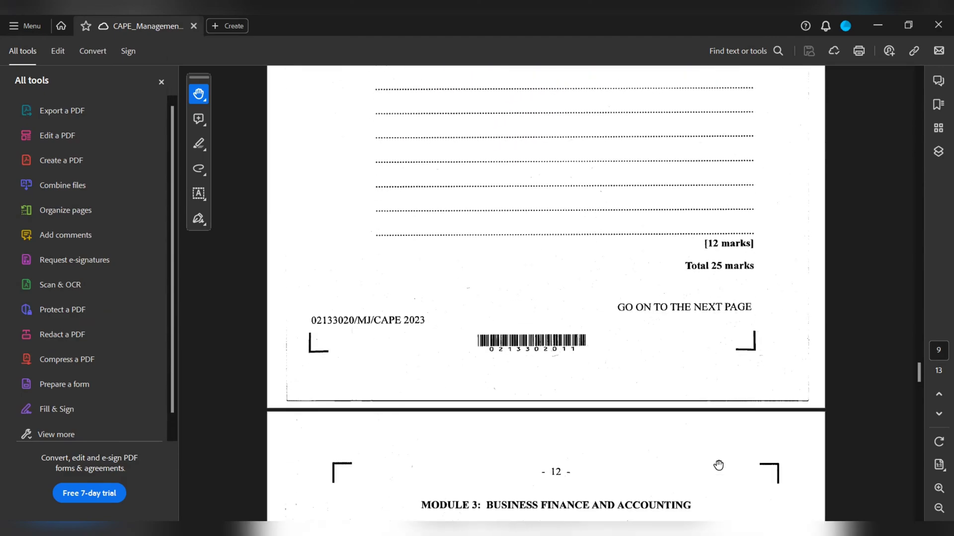
pyautogui.scroll(-3)
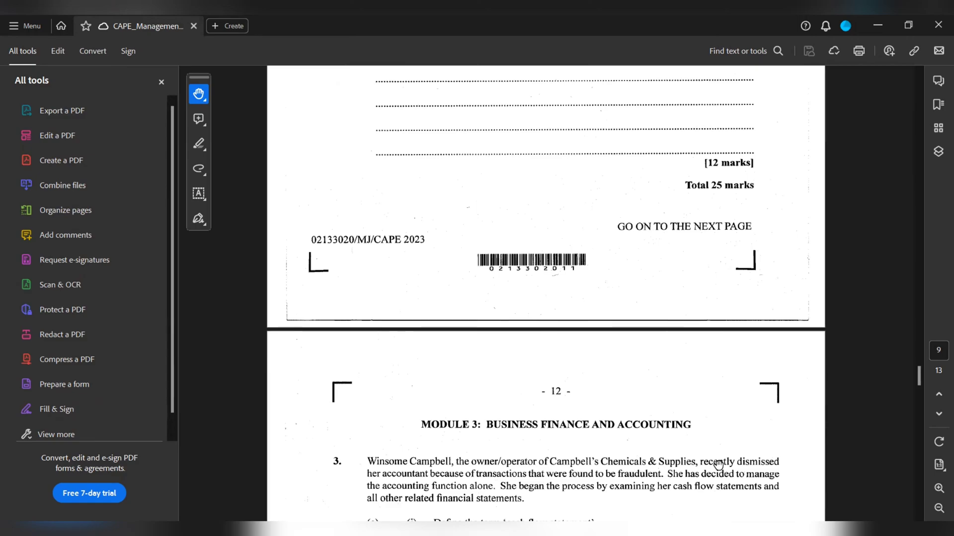
pyautogui.moveTo(751, 477)
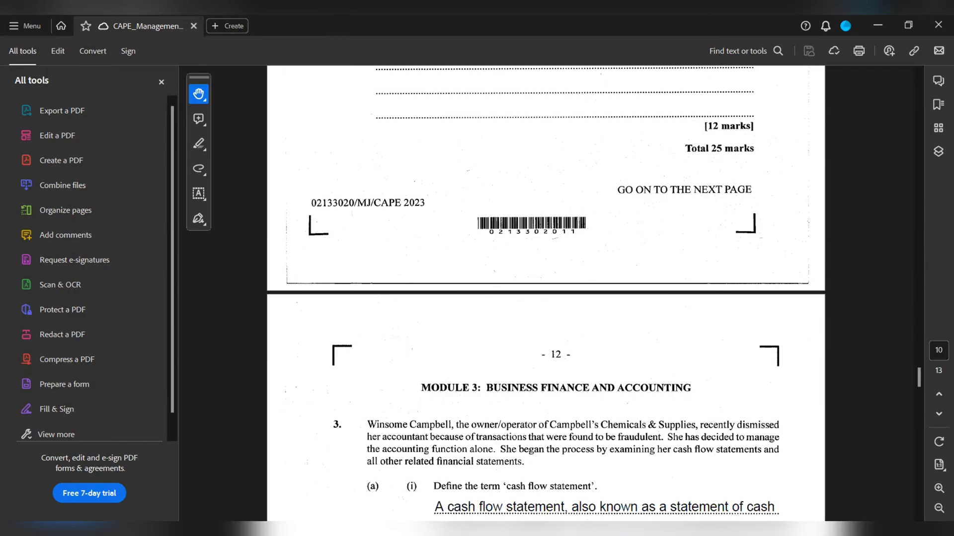
pyautogui.scroll(-3)
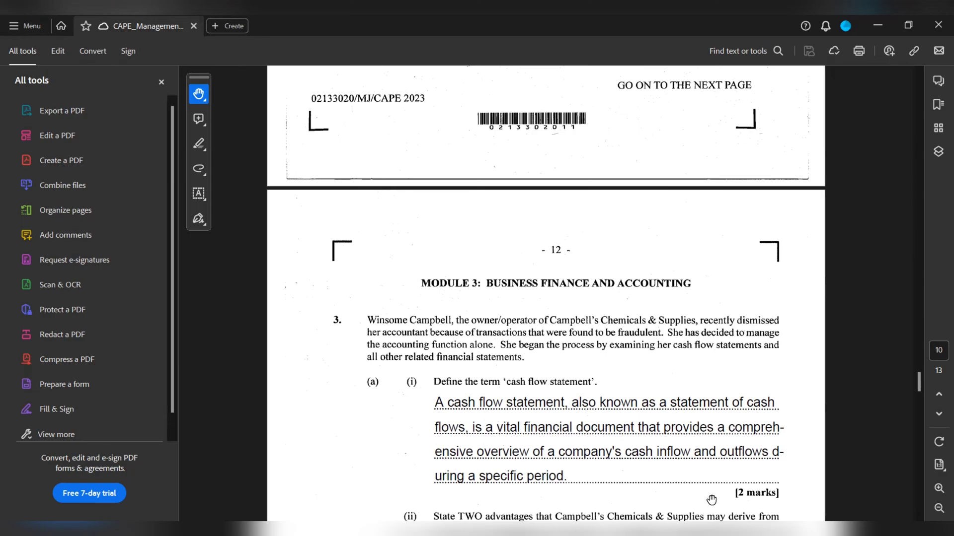
pyautogui.scroll(-3)
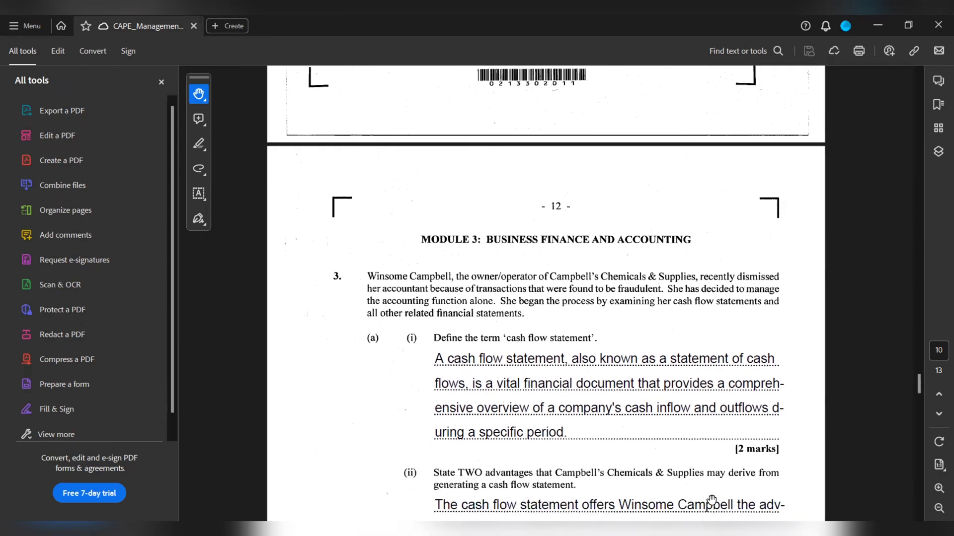
pyautogui.scroll(-3)
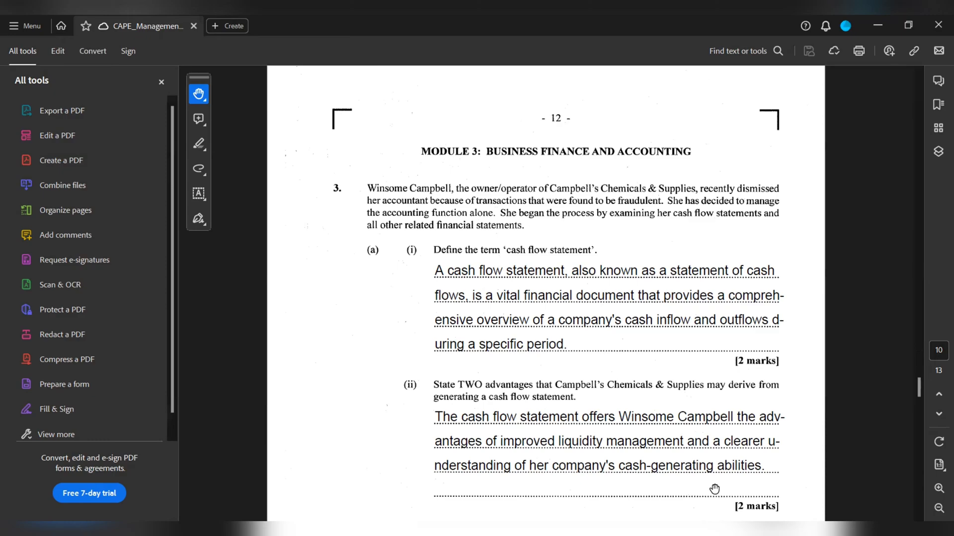
pyautogui.scroll(-3)
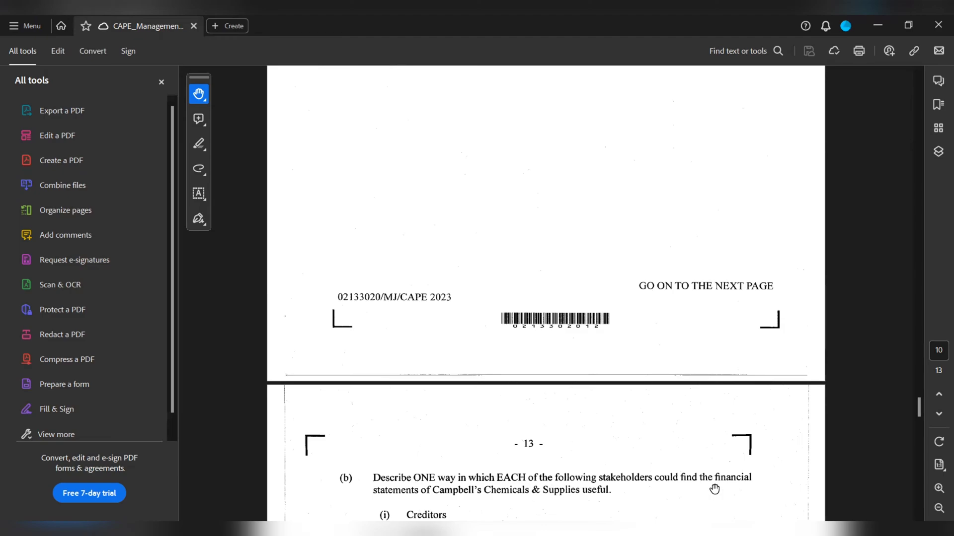
pyautogui.scroll(-3)
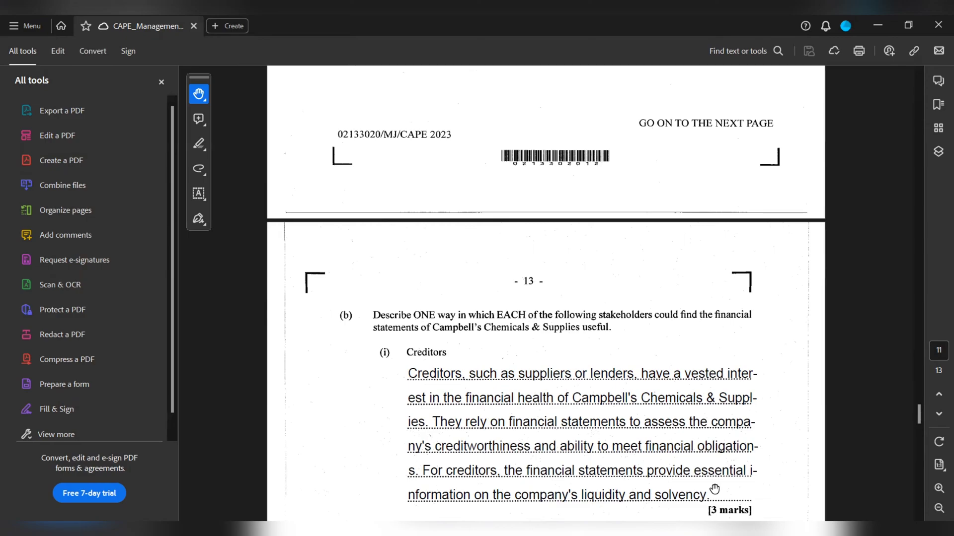
pyautogui.scroll(-3)
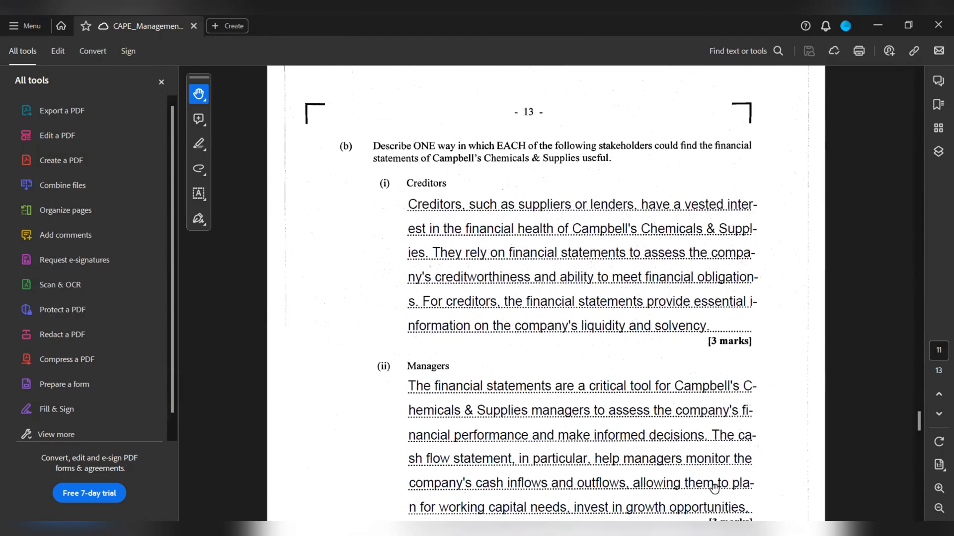
pyautogui.scroll(-3)
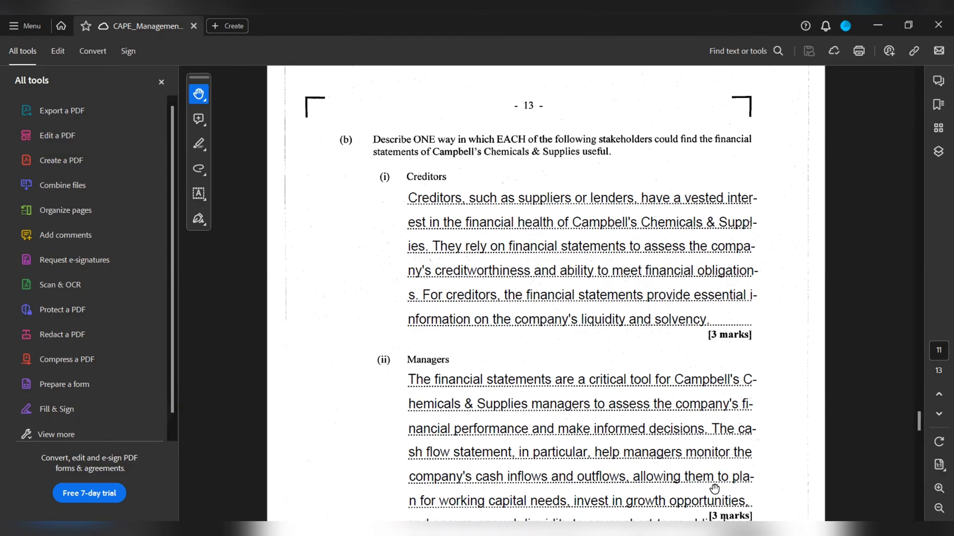
pyautogui.scroll(-3)
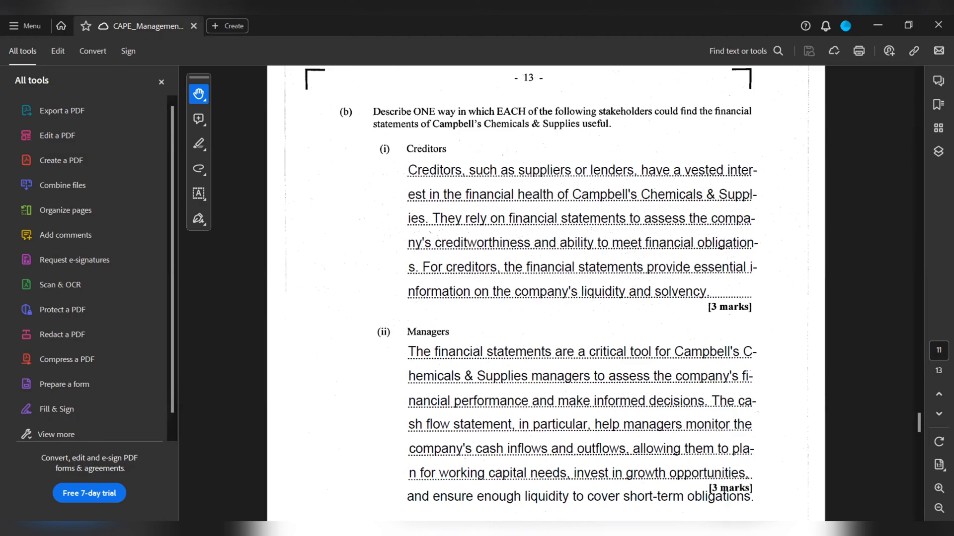
pyautogui.scroll(-3)
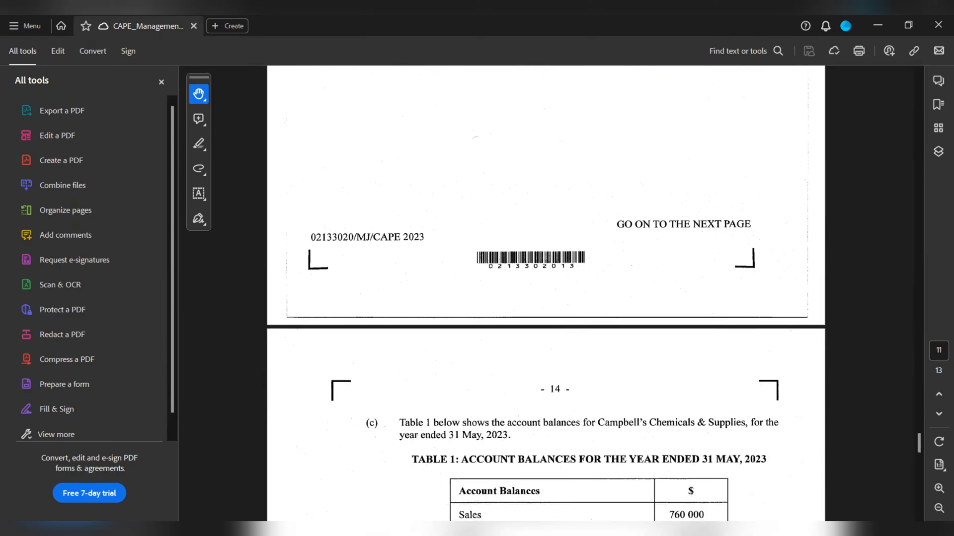
pyautogui.scroll(-3)
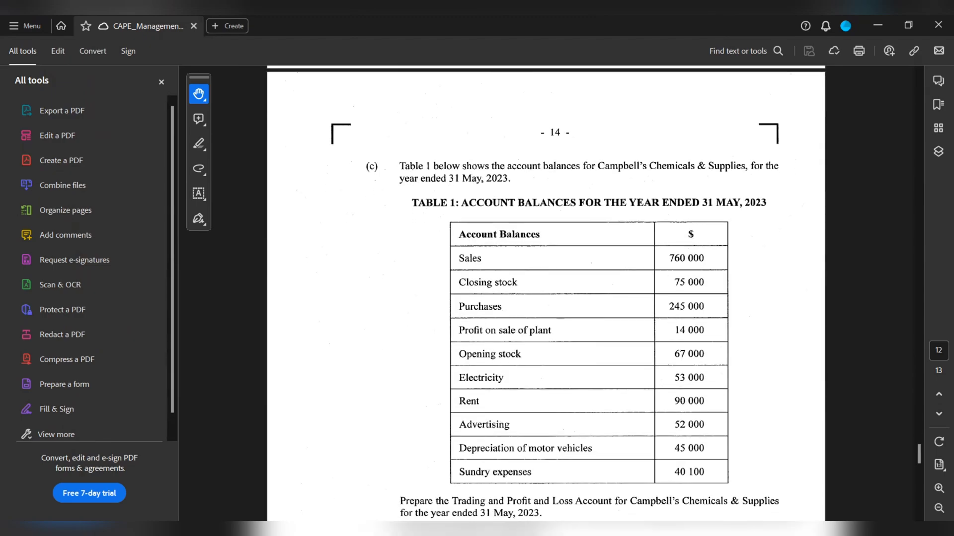
pyautogui.scroll(-3)
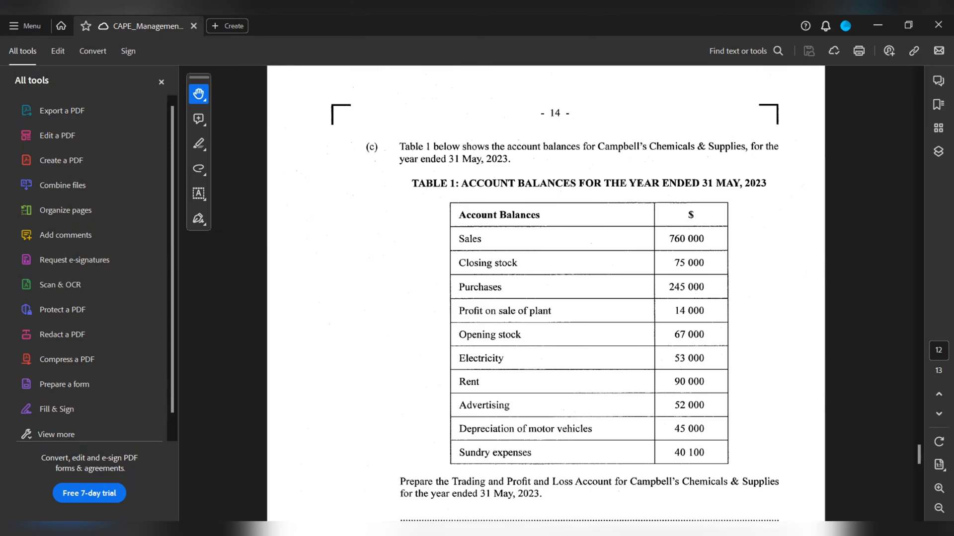
pyautogui.scroll(-3)
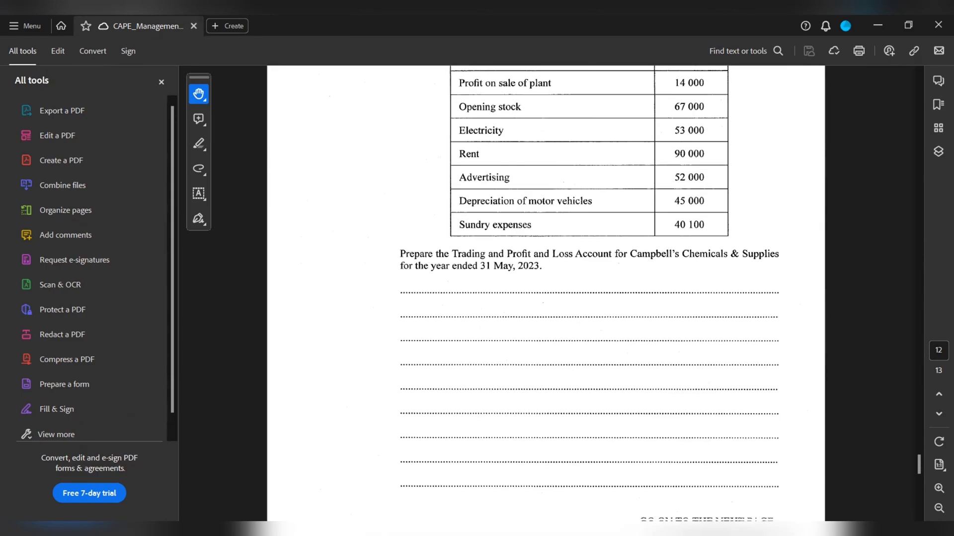
pyautogui.scroll(-3)
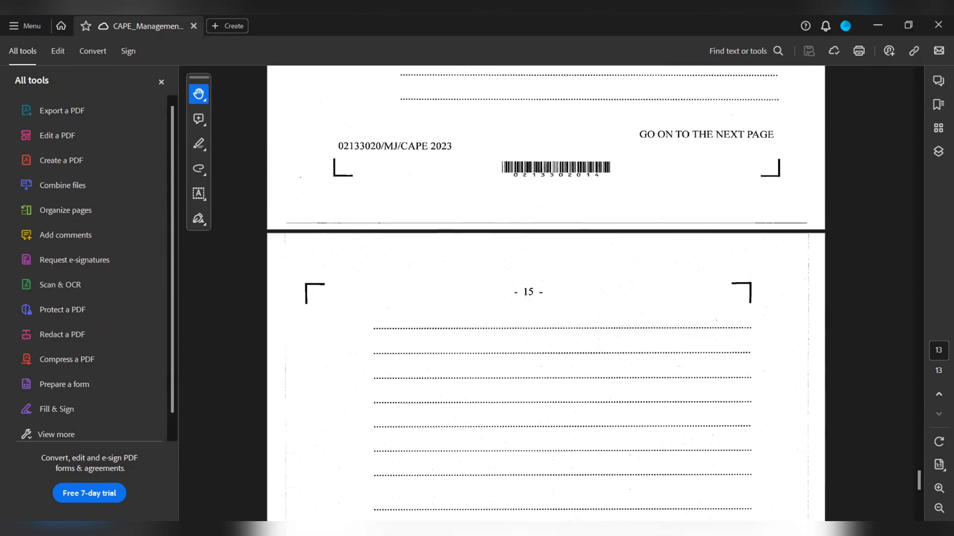
pyautogui.scroll(-3)
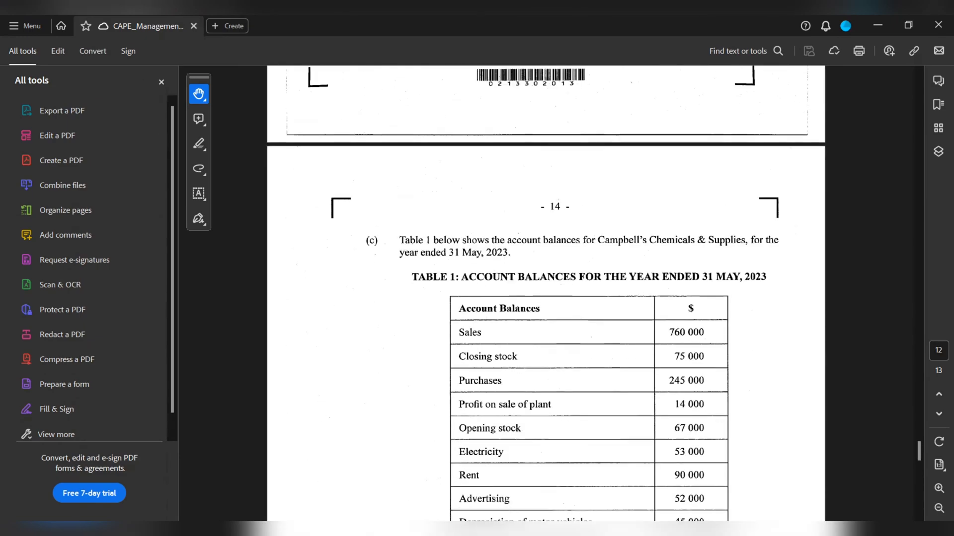
pyautogui.scroll(-3)
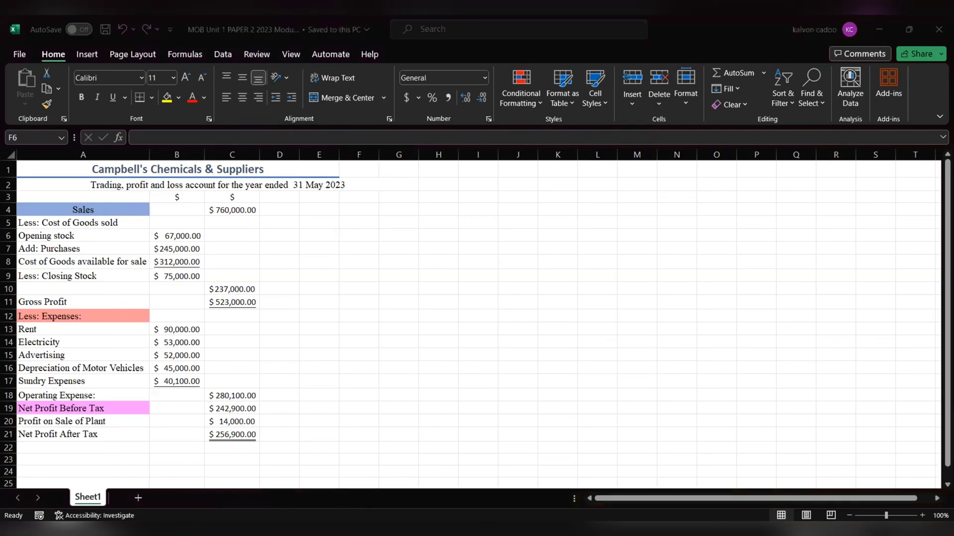
pyautogui.moveTo(758, 420)
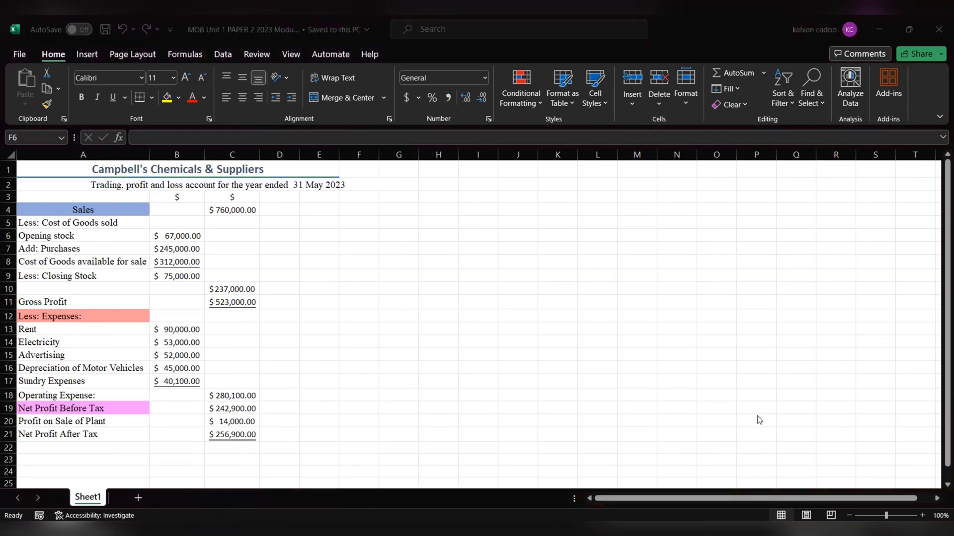
pyautogui.moveTo(753, 394)
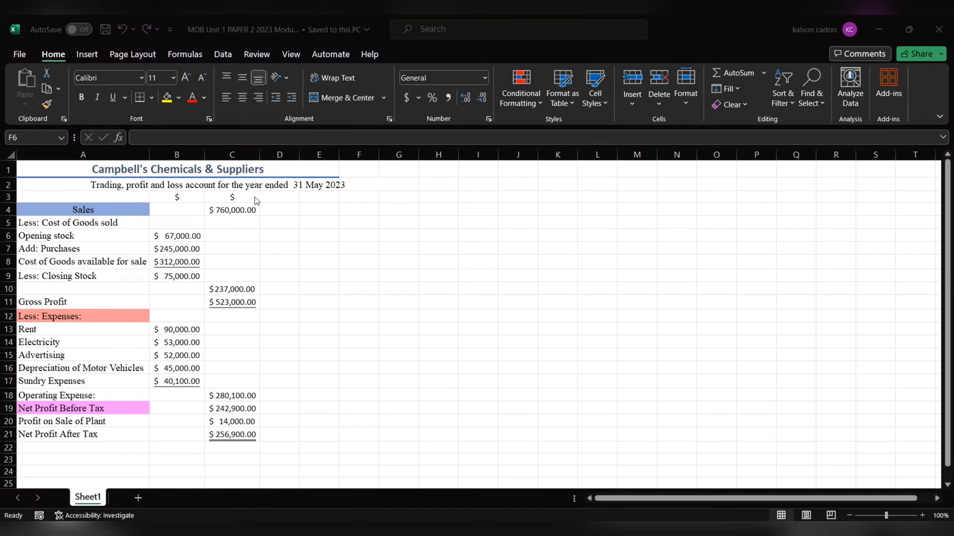
pyautogui.moveTo(245, 308)
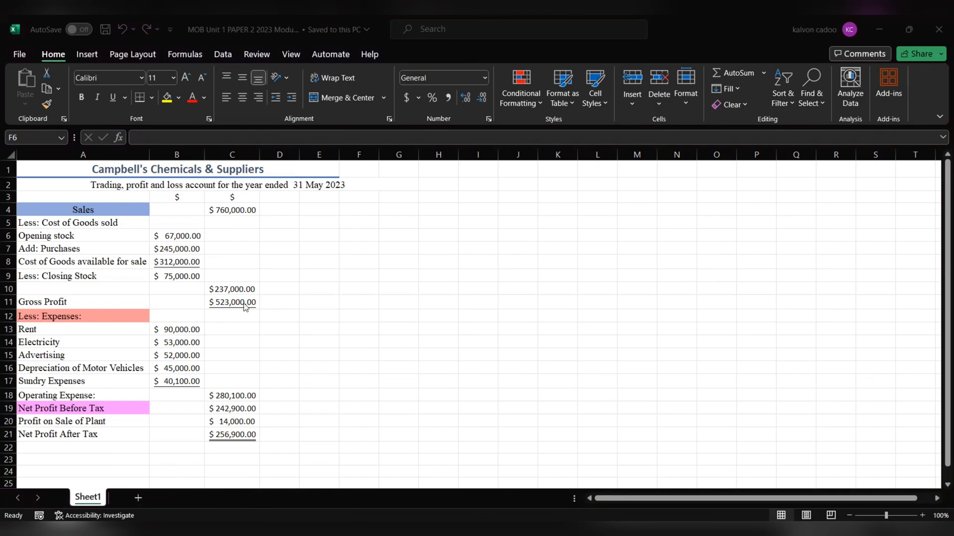
pyautogui.moveTo(142, 333)
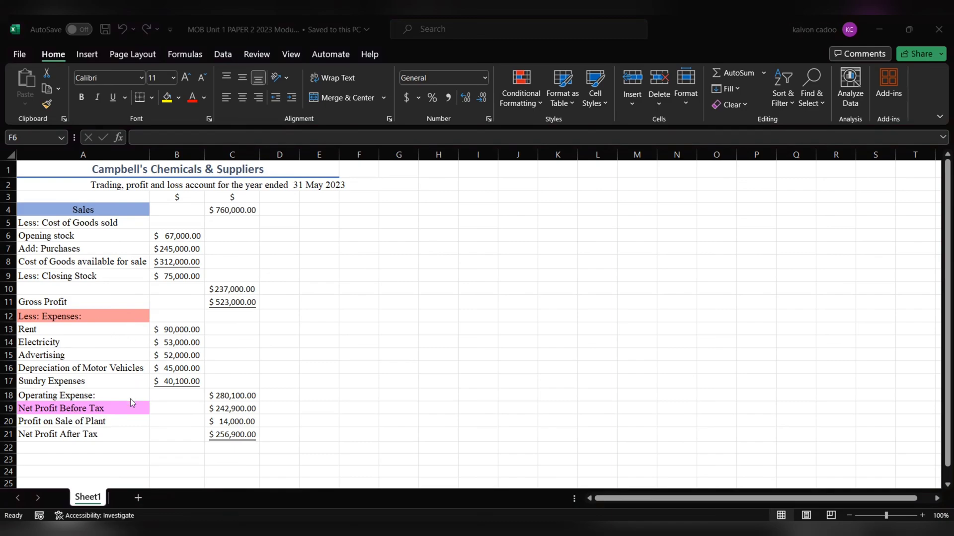
pyautogui.moveTo(143, 386)
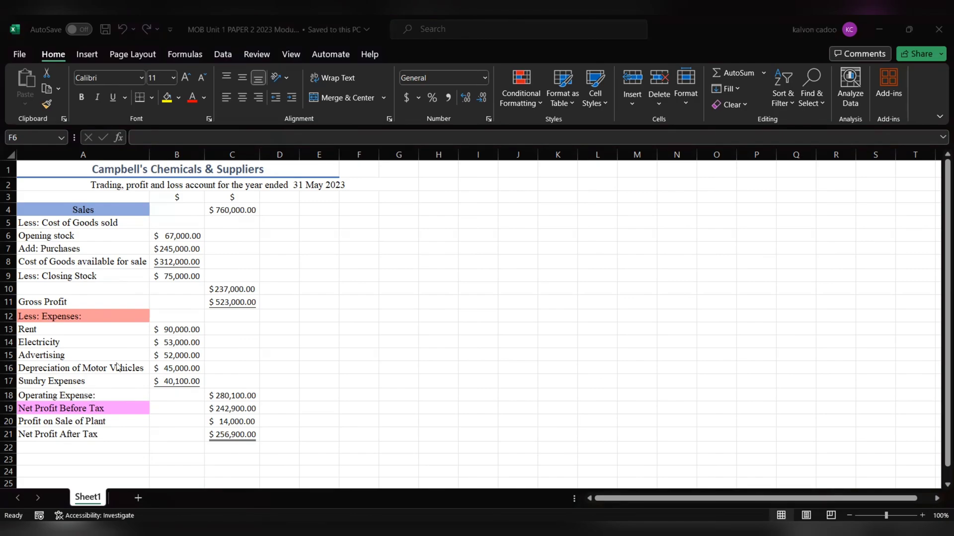
pyautogui.moveTo(97, 399)
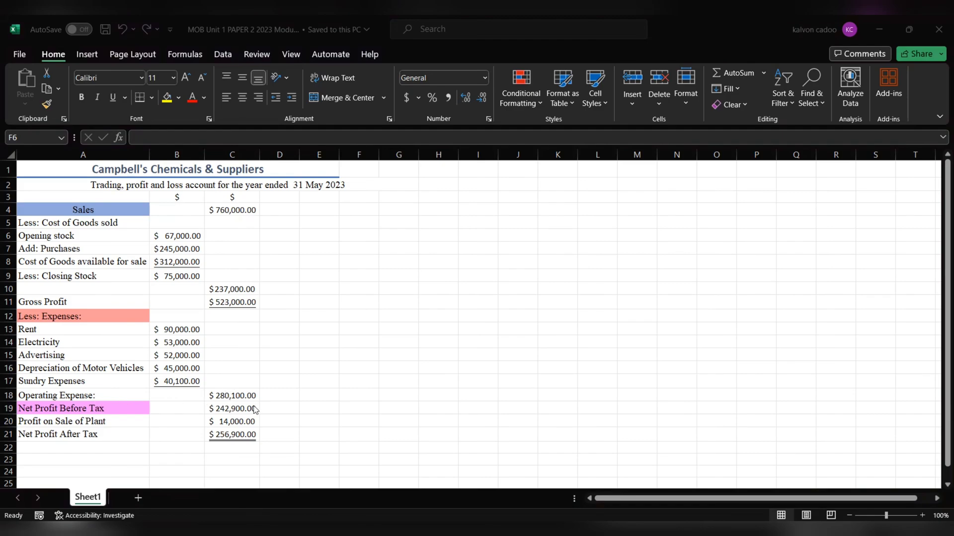
pyautogui.moveTo(298, 321)
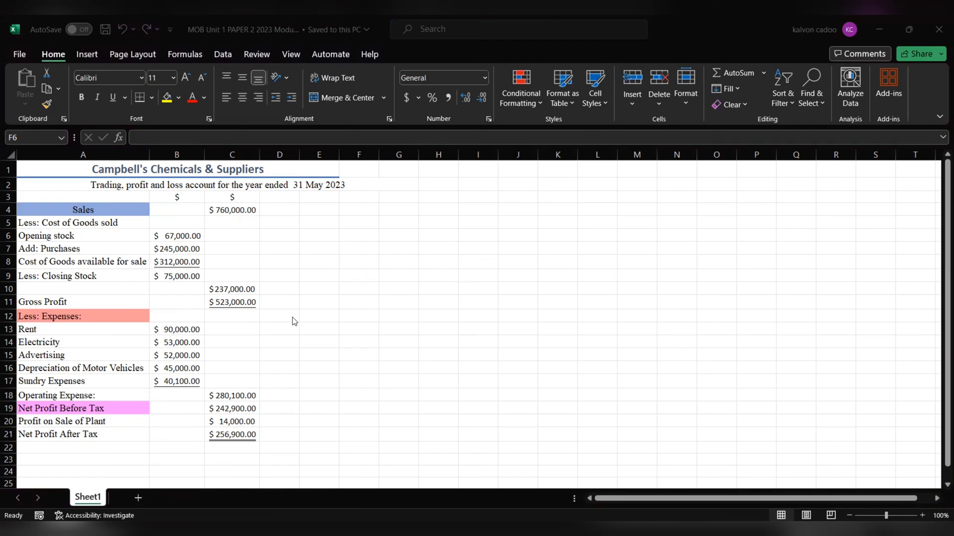
pyautogui.moveTo(290, 326)
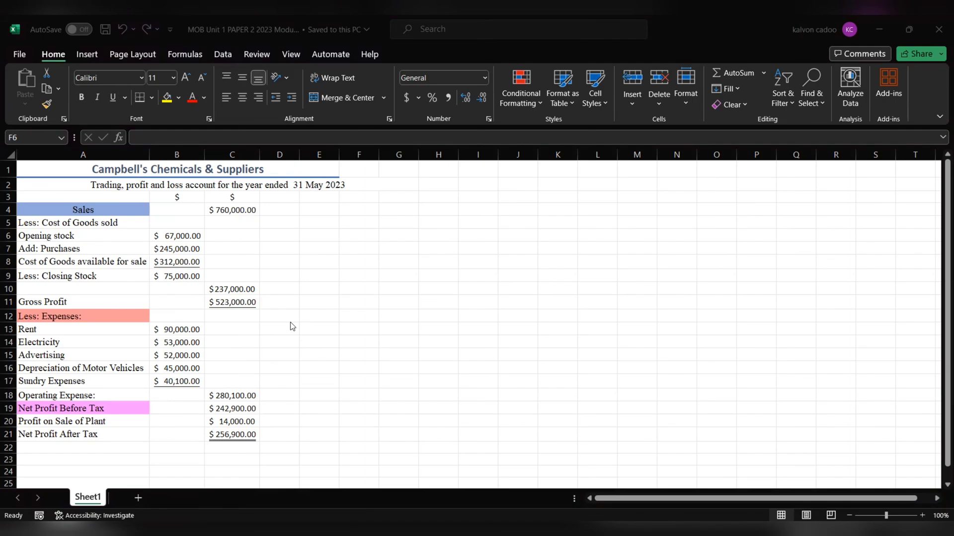
pyautogui.moveTo(259, 431)
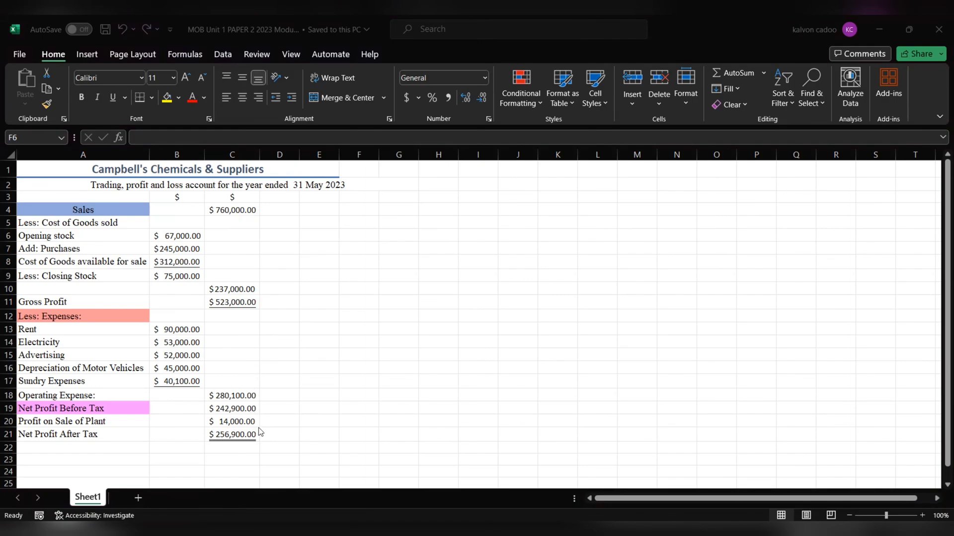
pyautogui.moveTo(133, 430)
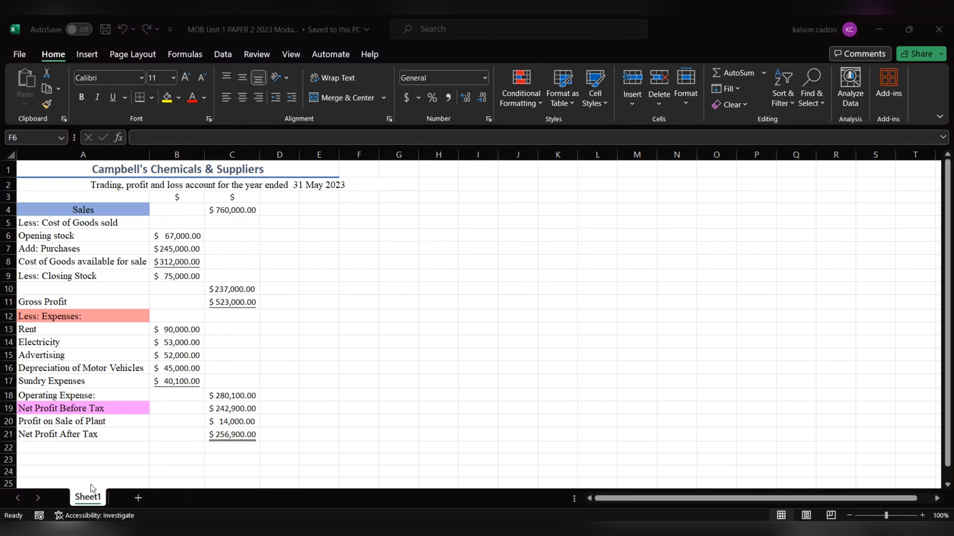
pyautogui.moveTo(258, 445)
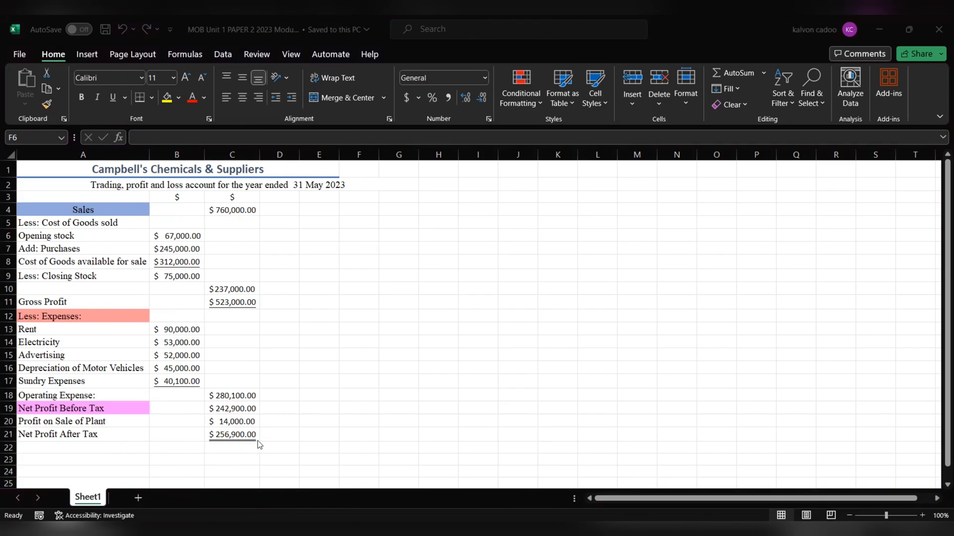
pyautogui.moveTo(271, 448)
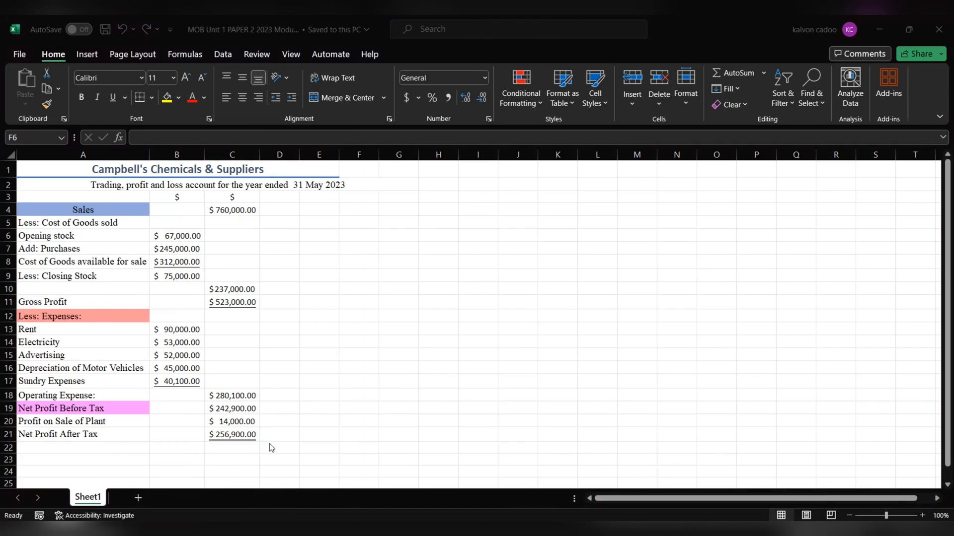
pyautogui.moveTo(315, 300)
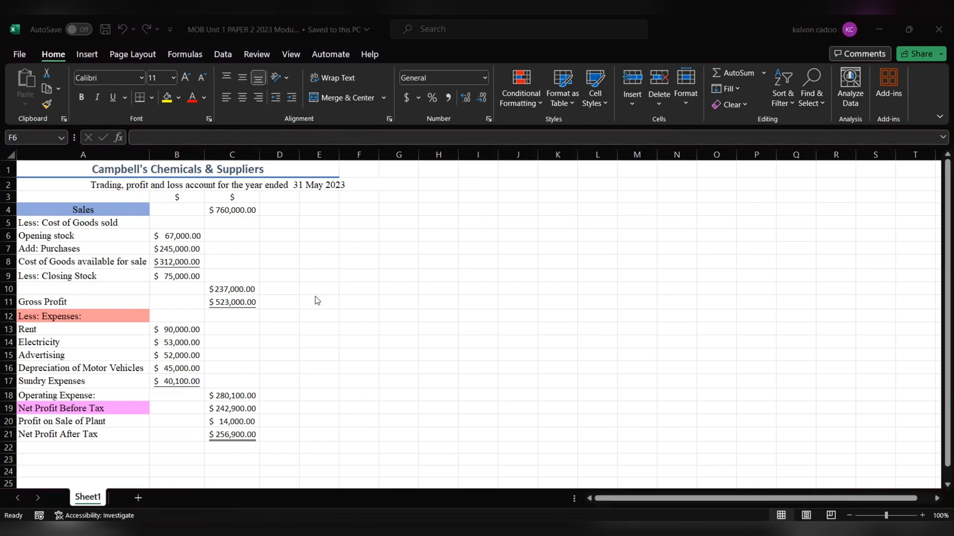
pyautogui.moveTo(457, 117)
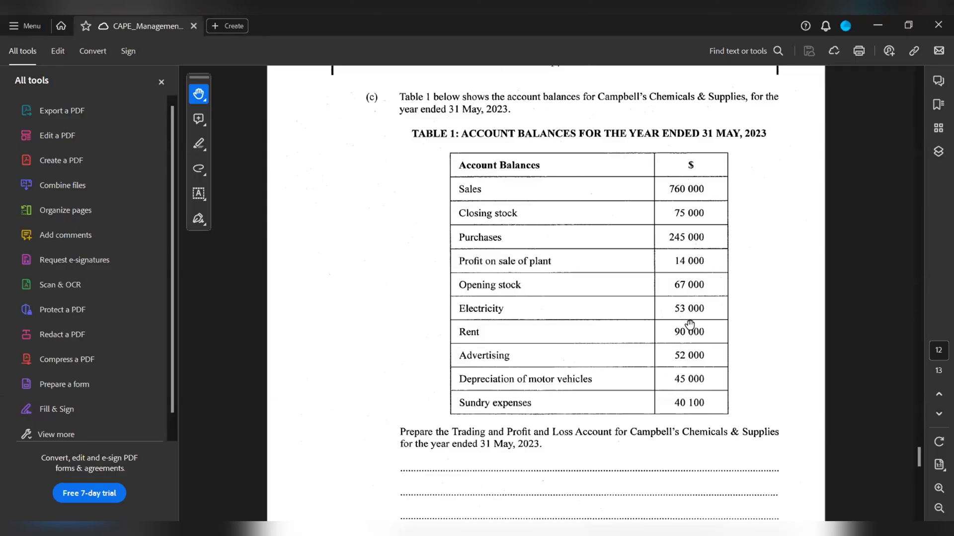
pyautogui.moveTo(610, 269)
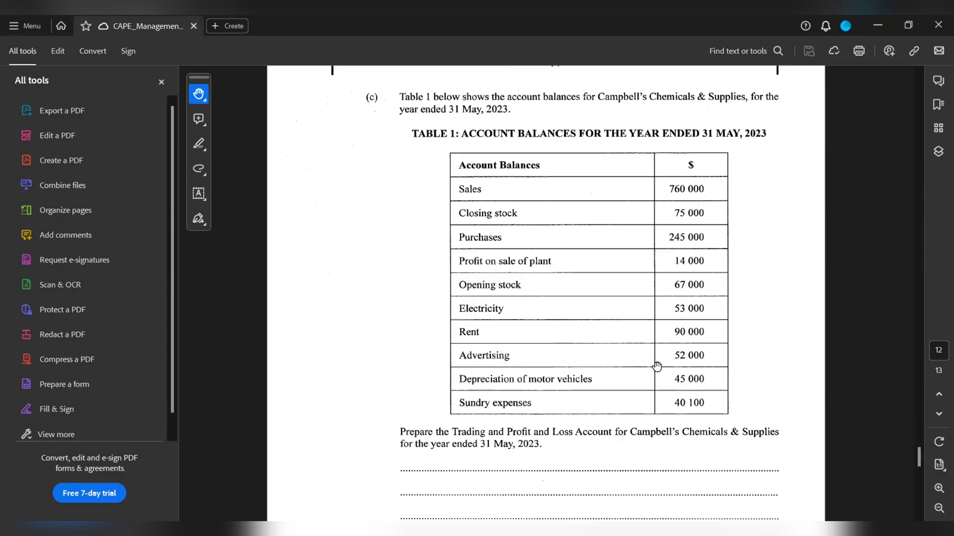
pyautogui.moveTo(564, 150)
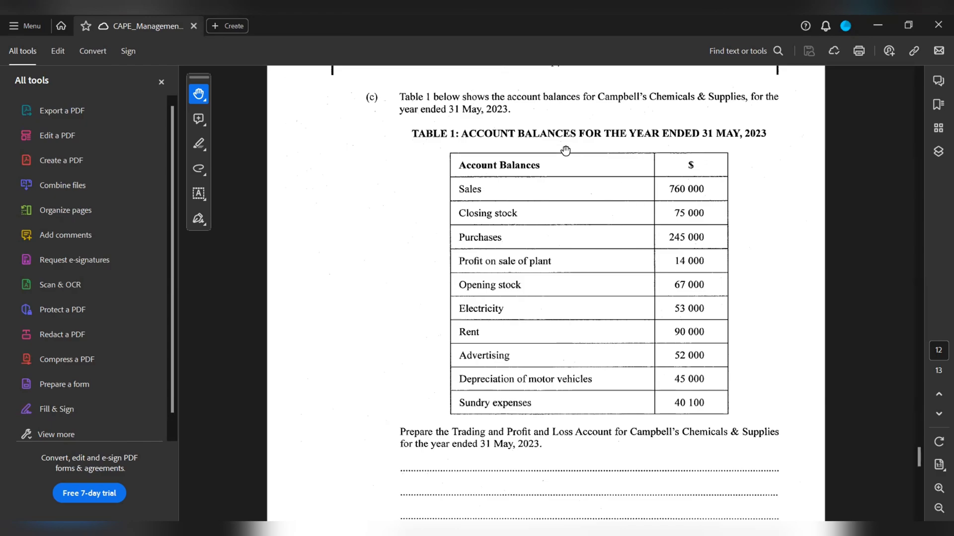